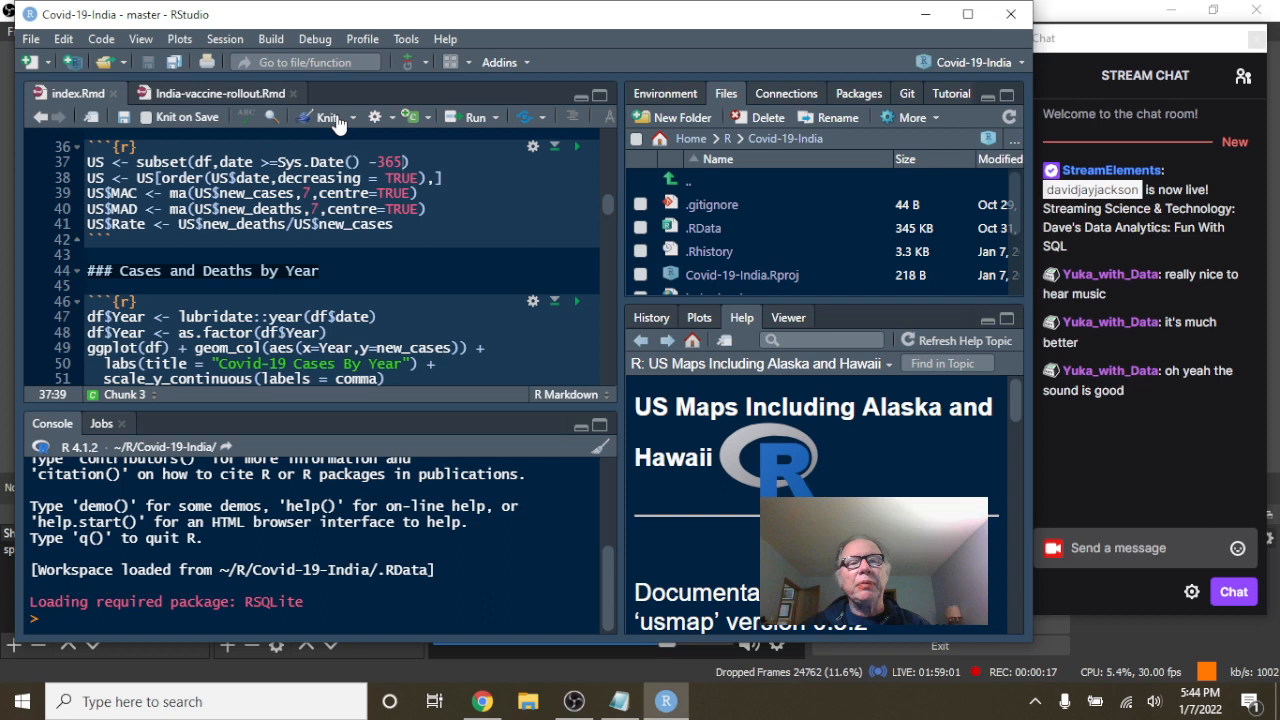
- Knit index.Rmd to render the India COVID-19 report as HTML
left_click(326, 116)
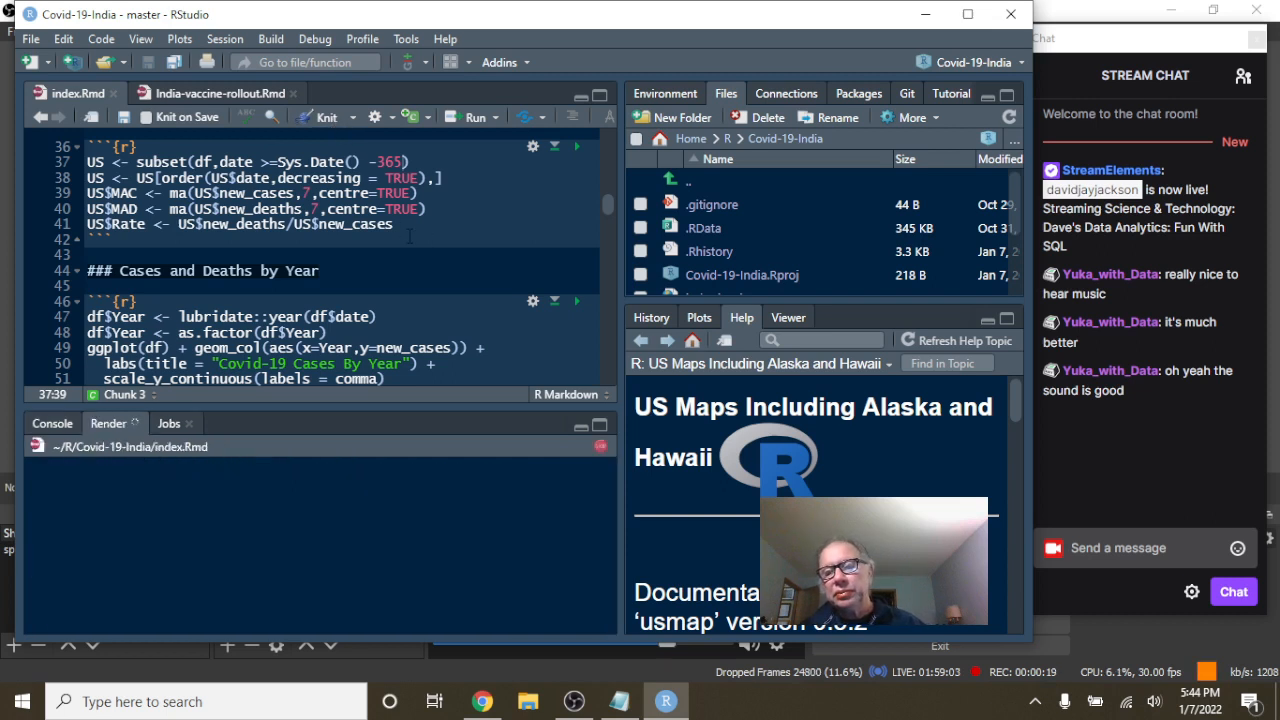
left_click(326, 116)
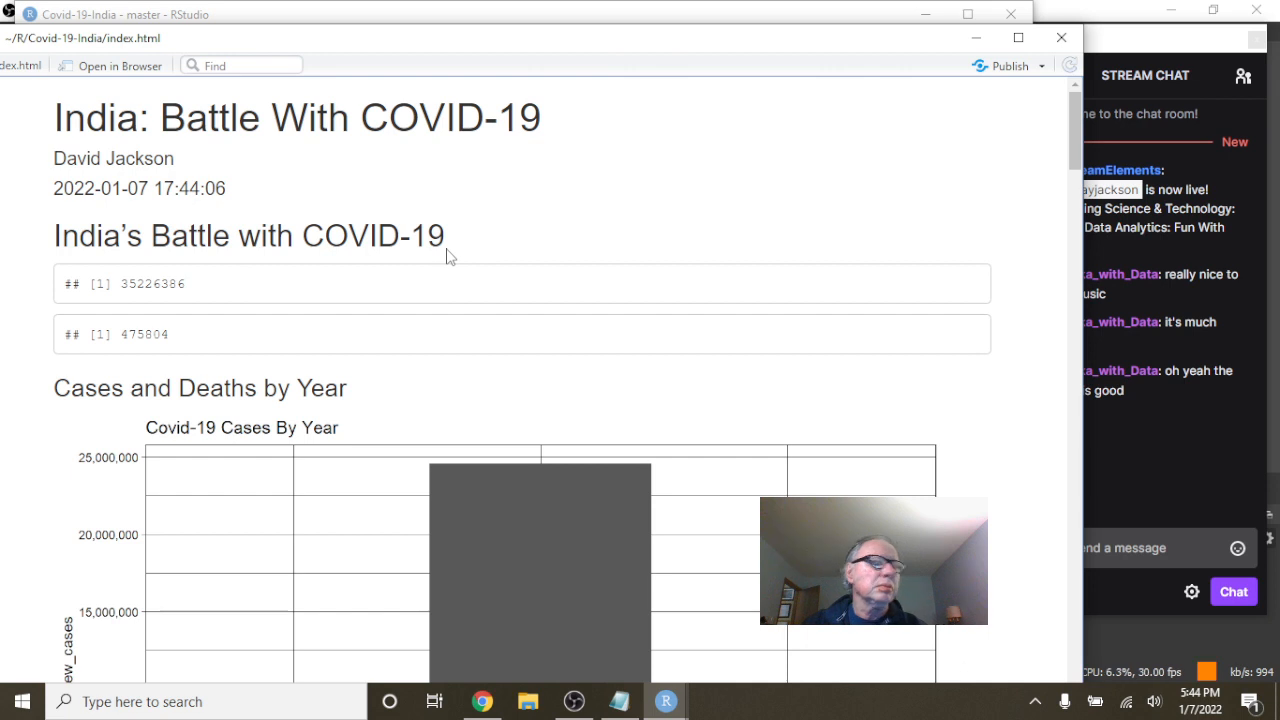
mouse_move(504, 256)
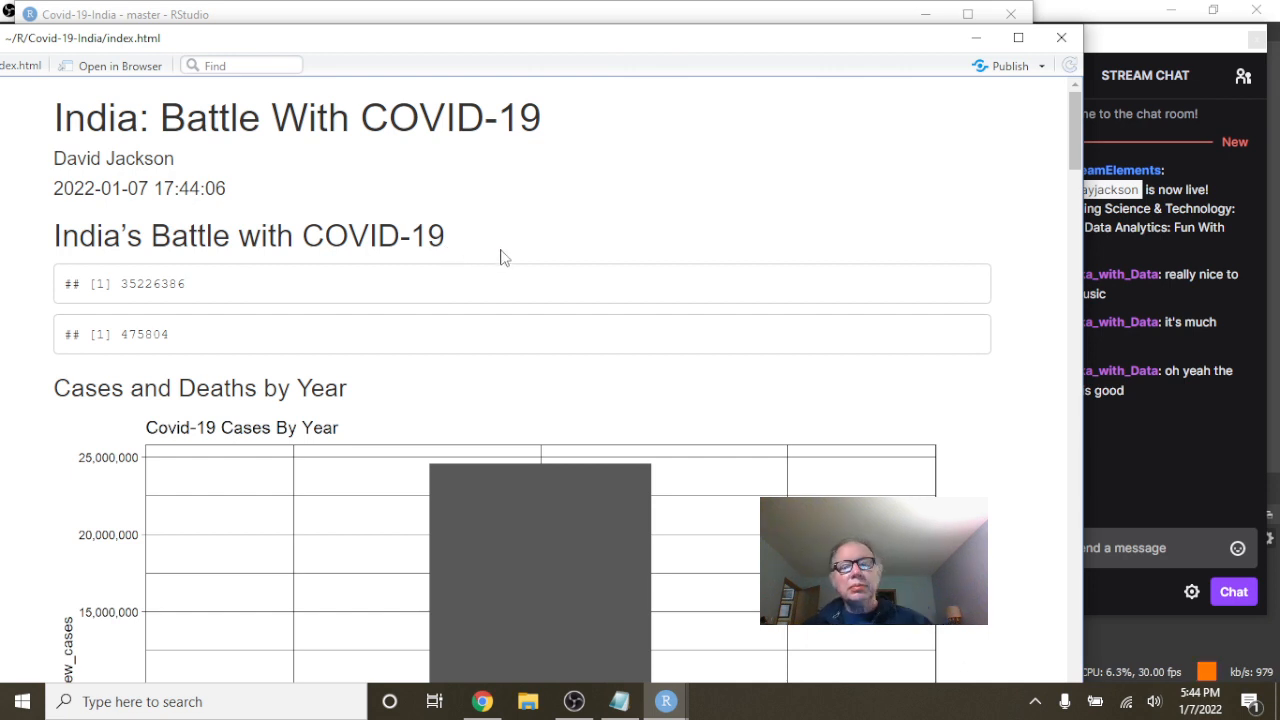
mouse_move(640, 284)
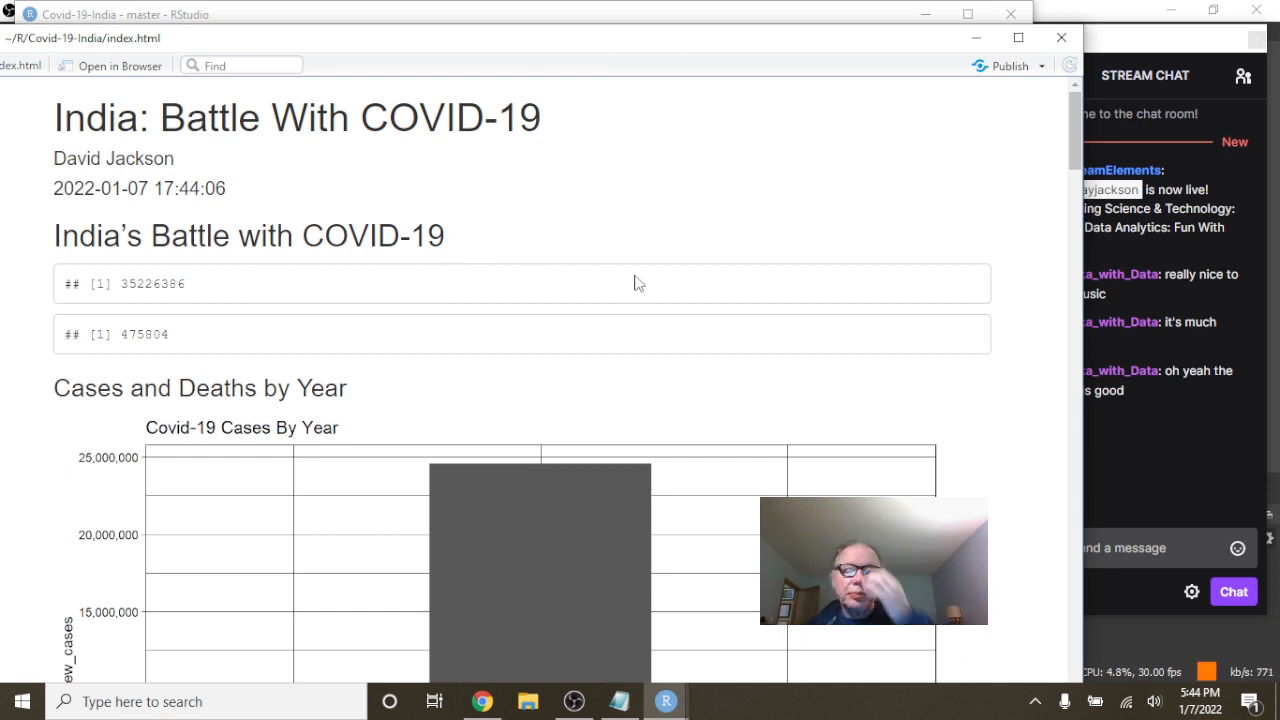
mouse_move(336, 310)
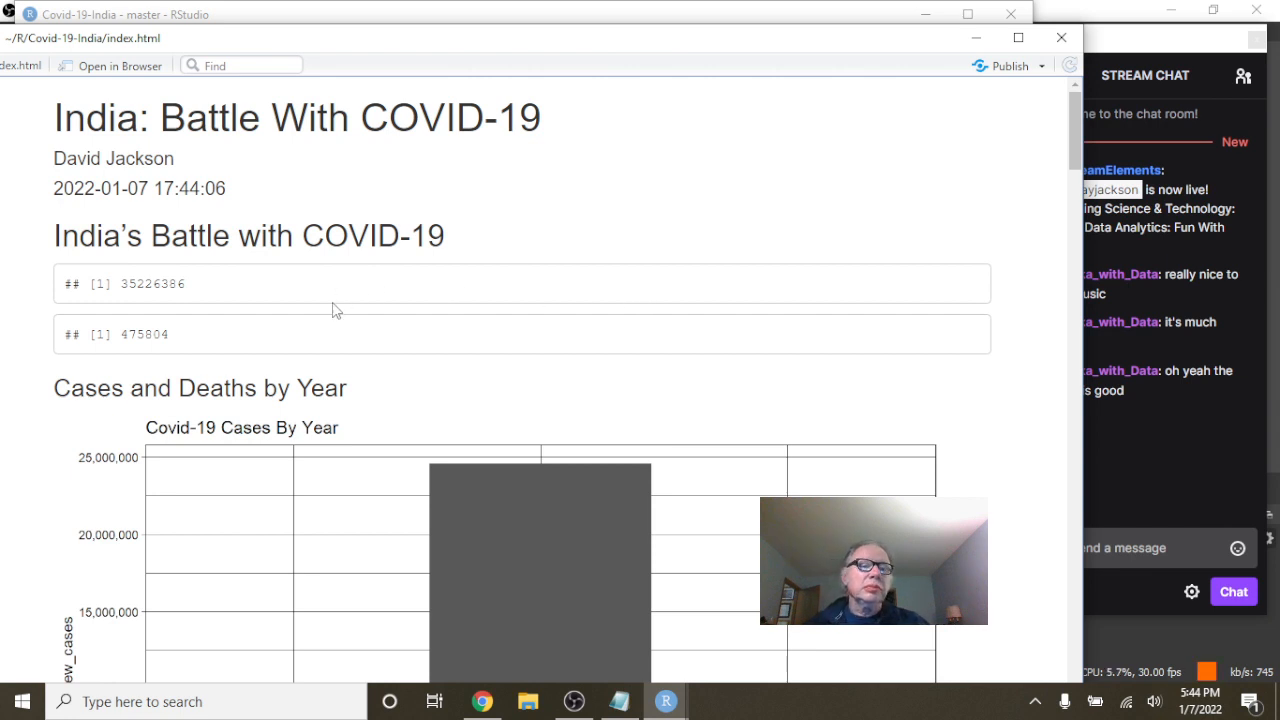
mouse_move(322, 320)
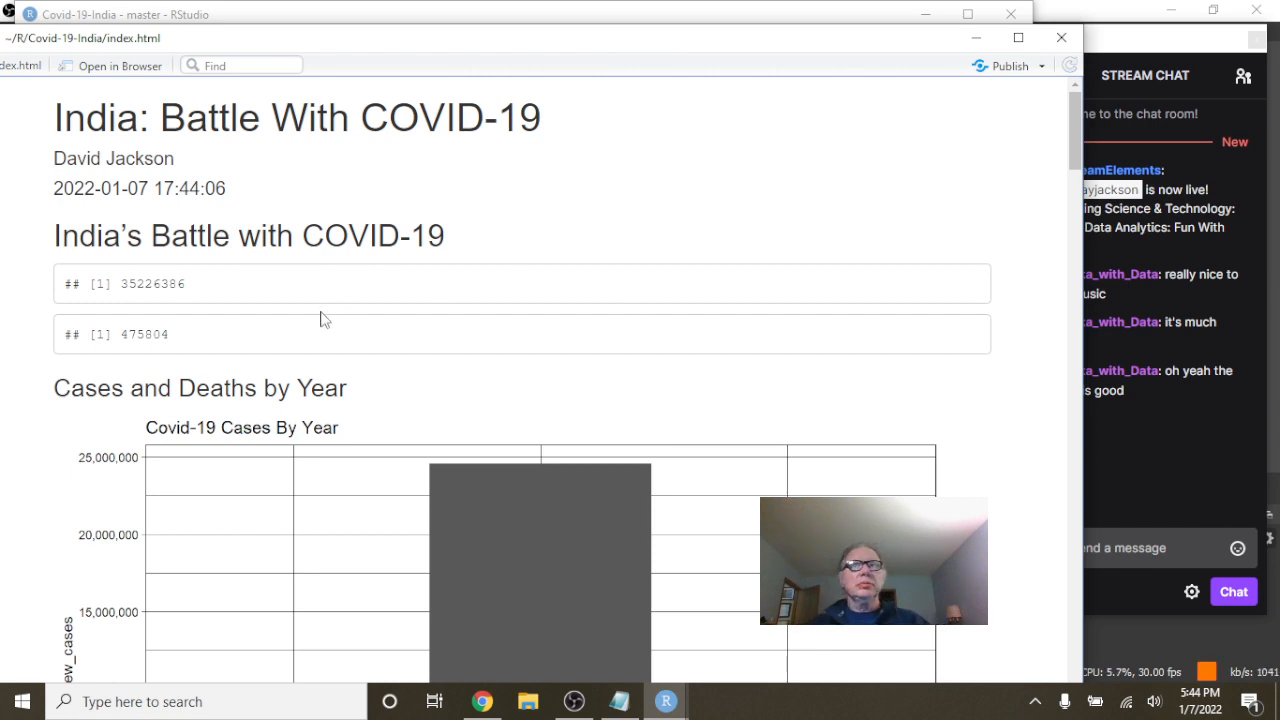
mouse_move(332, 296)
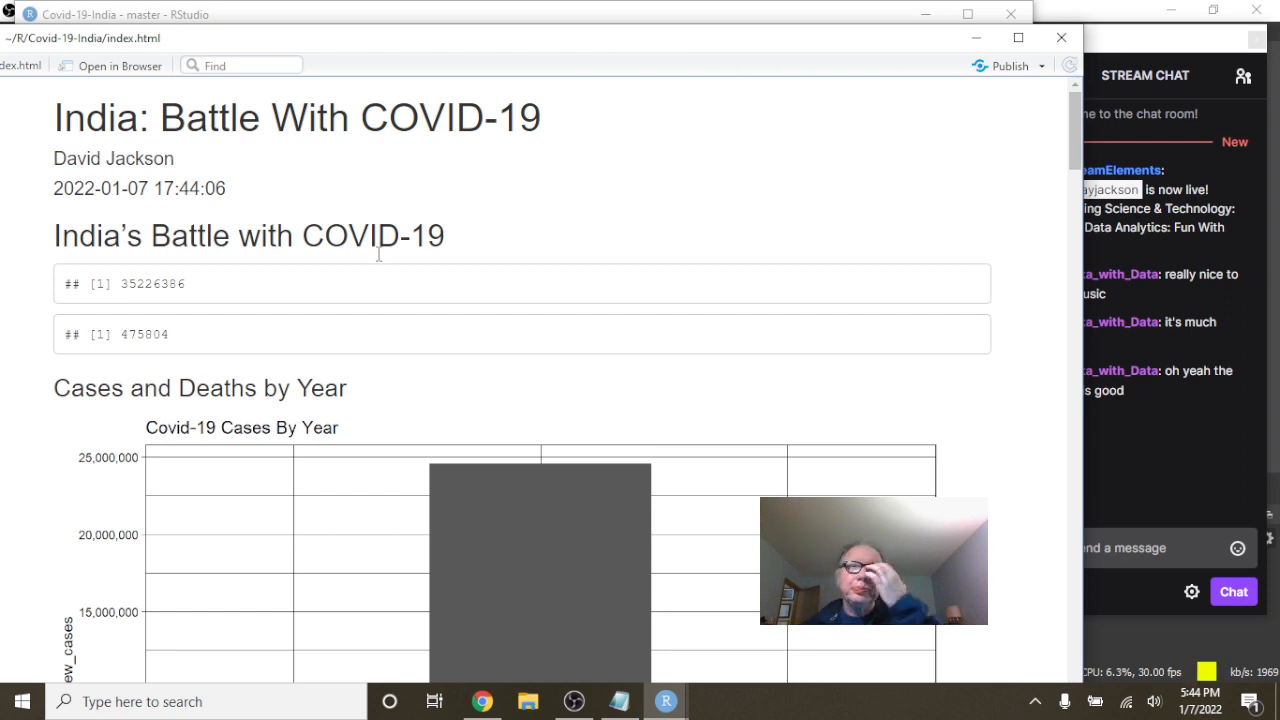
mouse_move(368, 316)
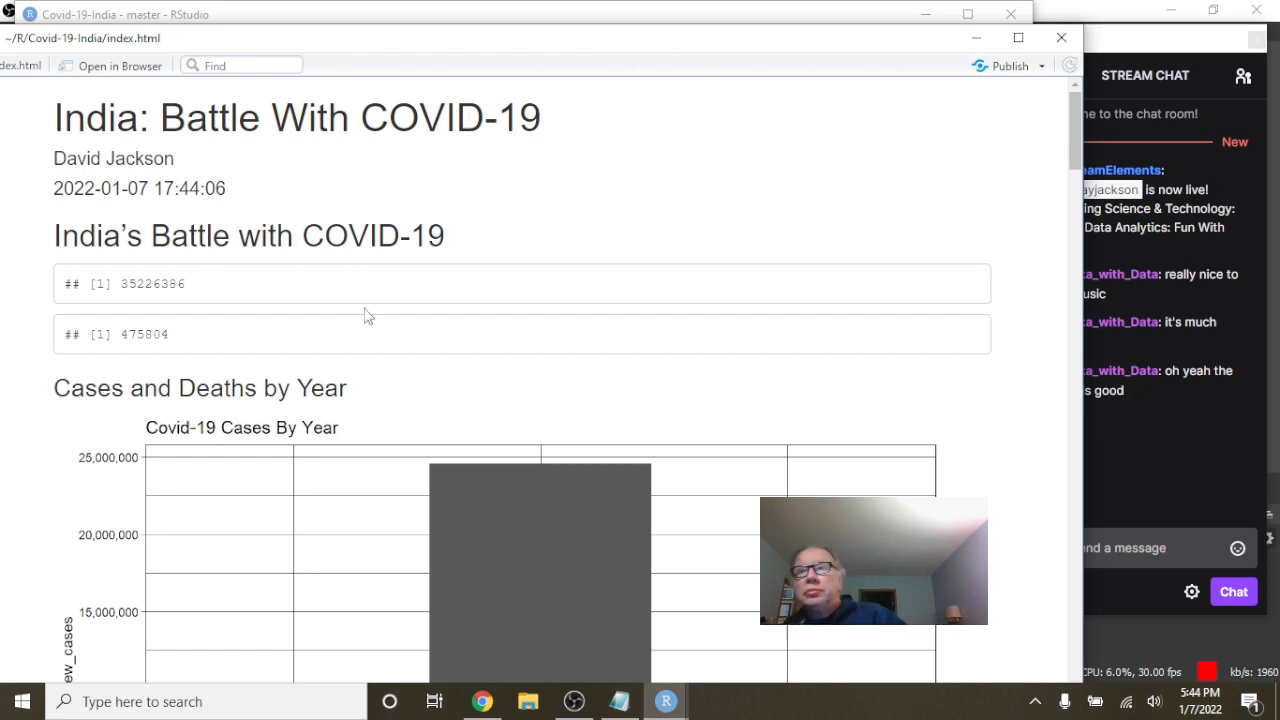
mouse_move(240, 316)
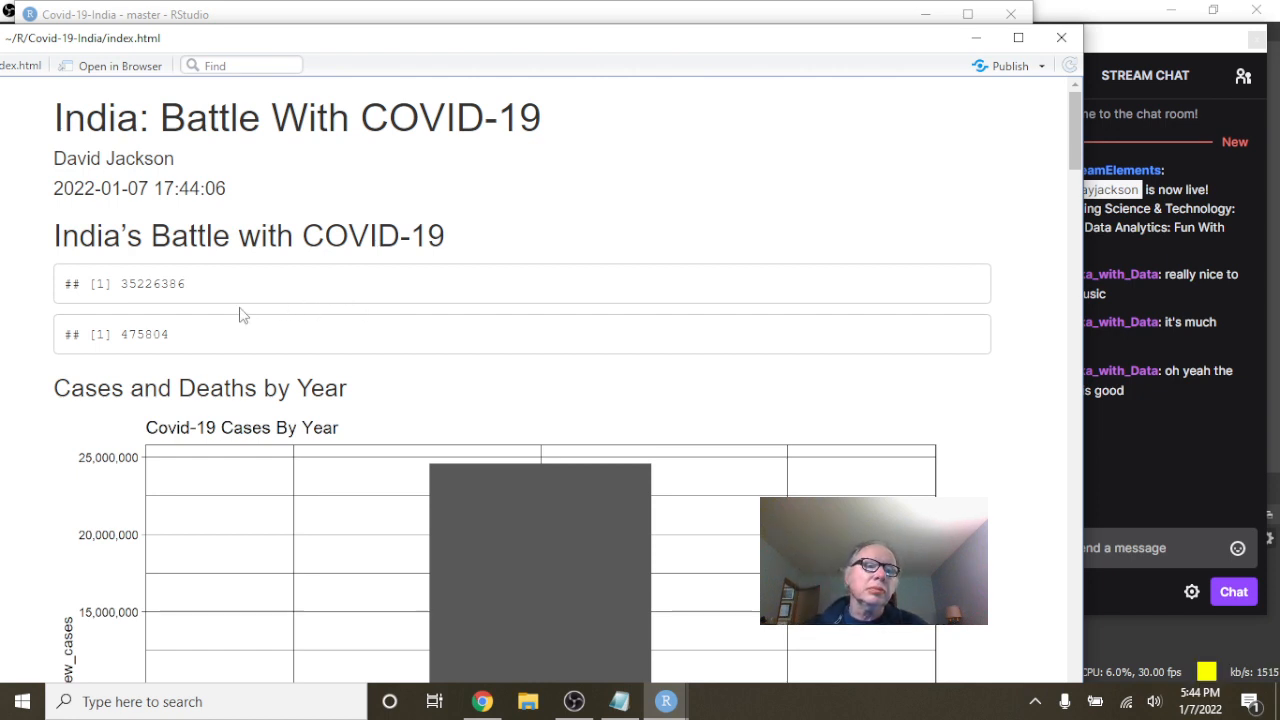
mouse_move(230, 304)
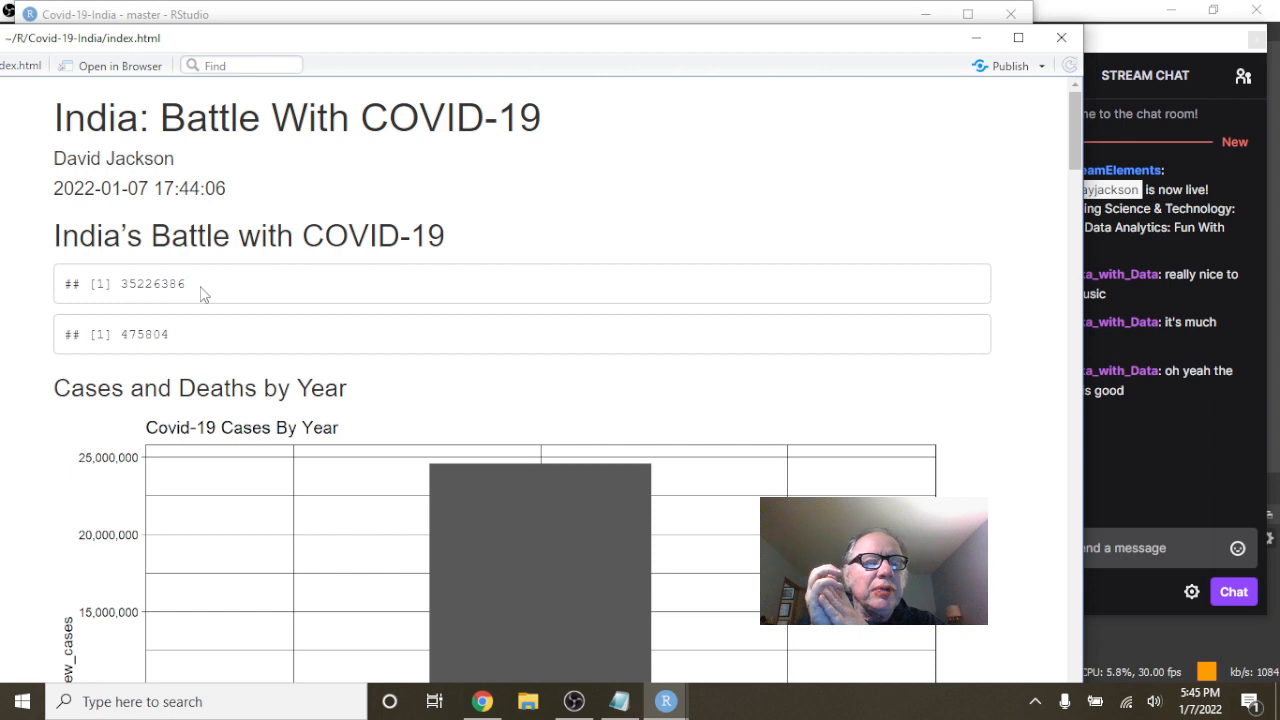
- Scroll the HTML preview past the Cases By Year and Deaths By Year charts to the daily cases plot
scroll("down", 3)
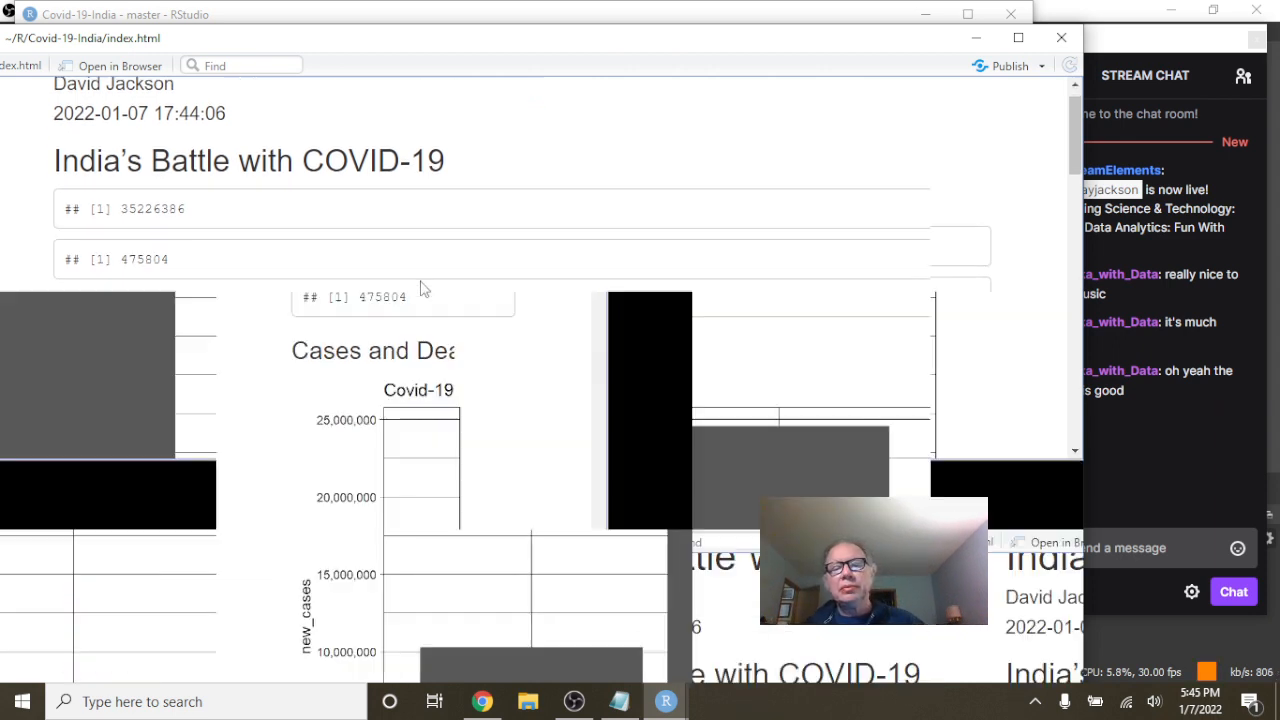
scroll("down", 3)
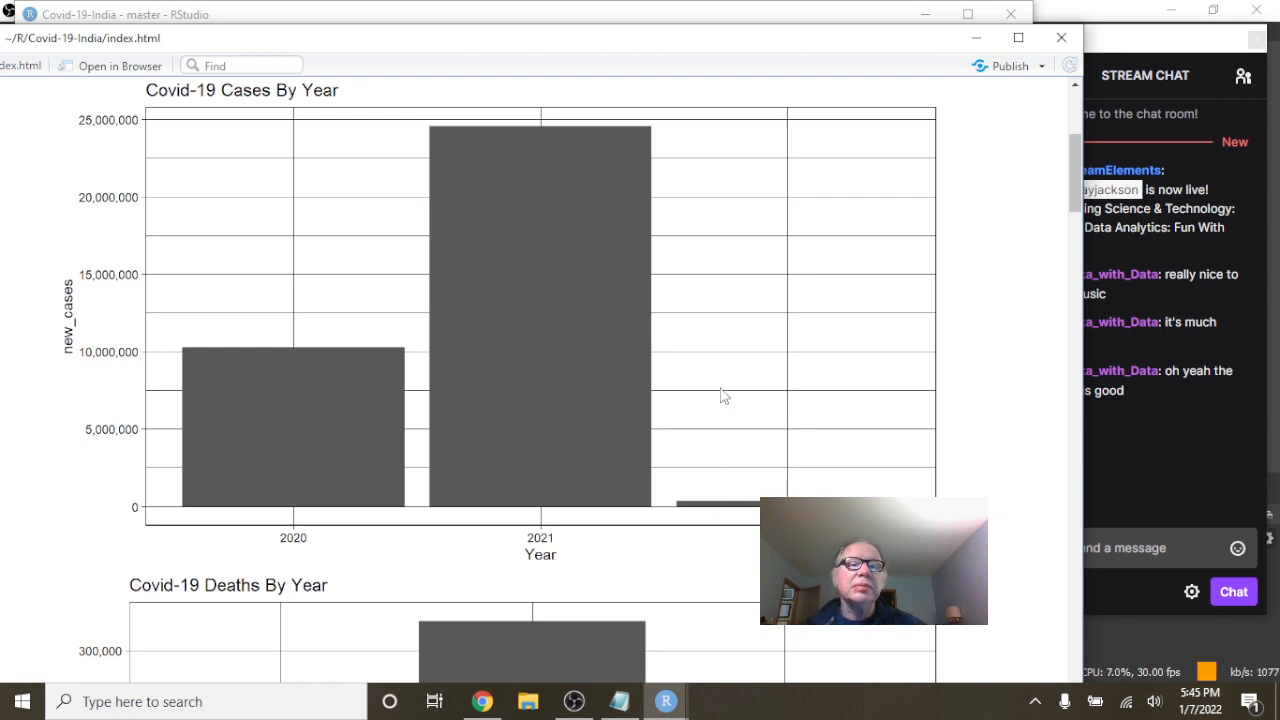
mouse_move(732, 508)
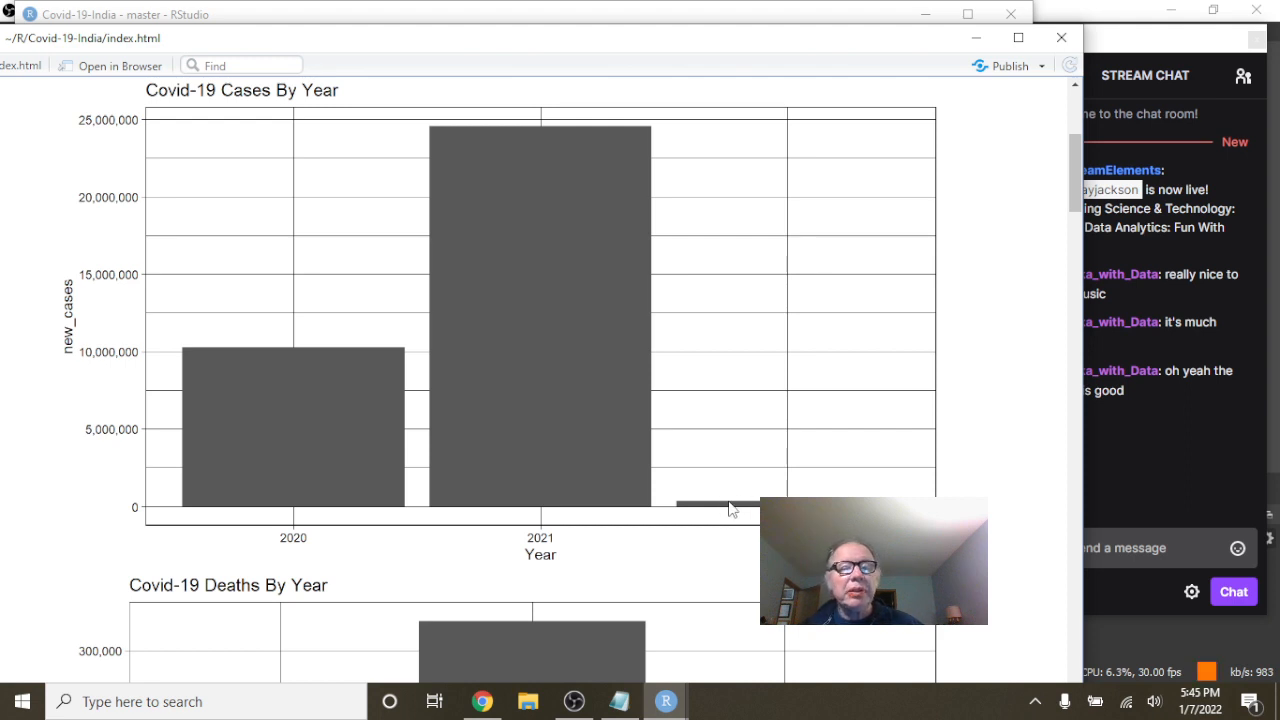
scroll("down", 3)
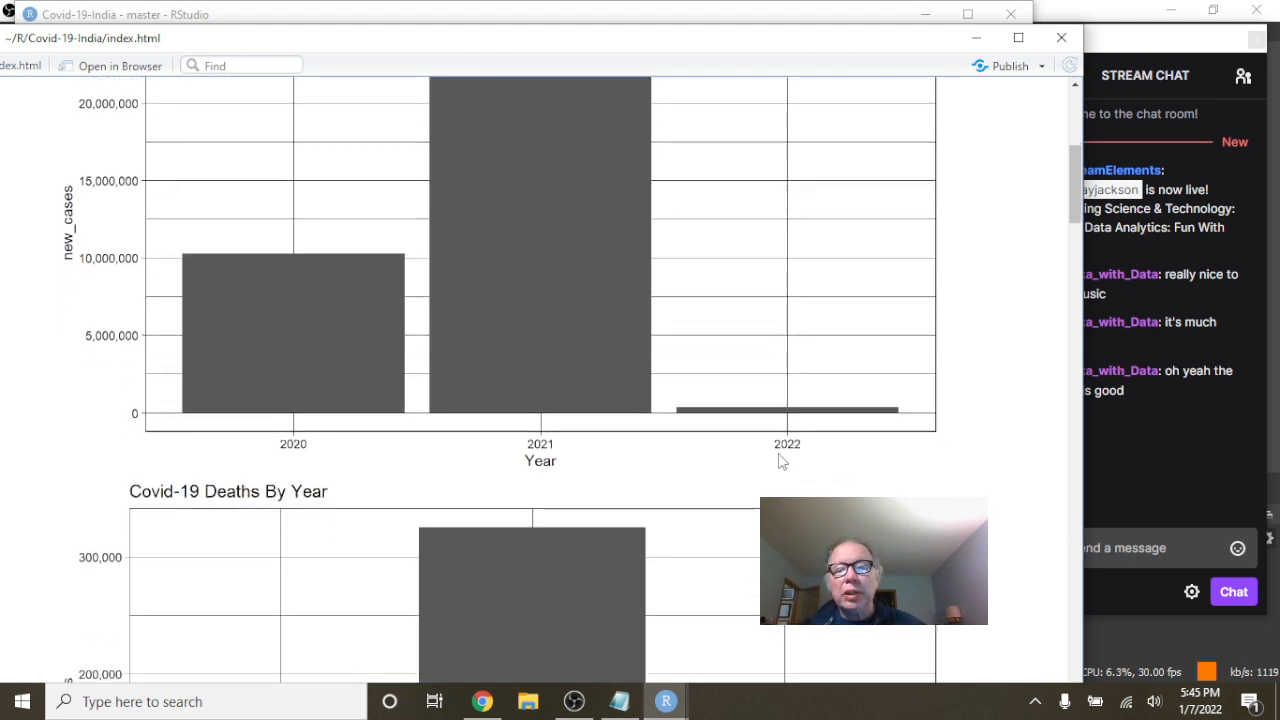
scroll("down", 3)
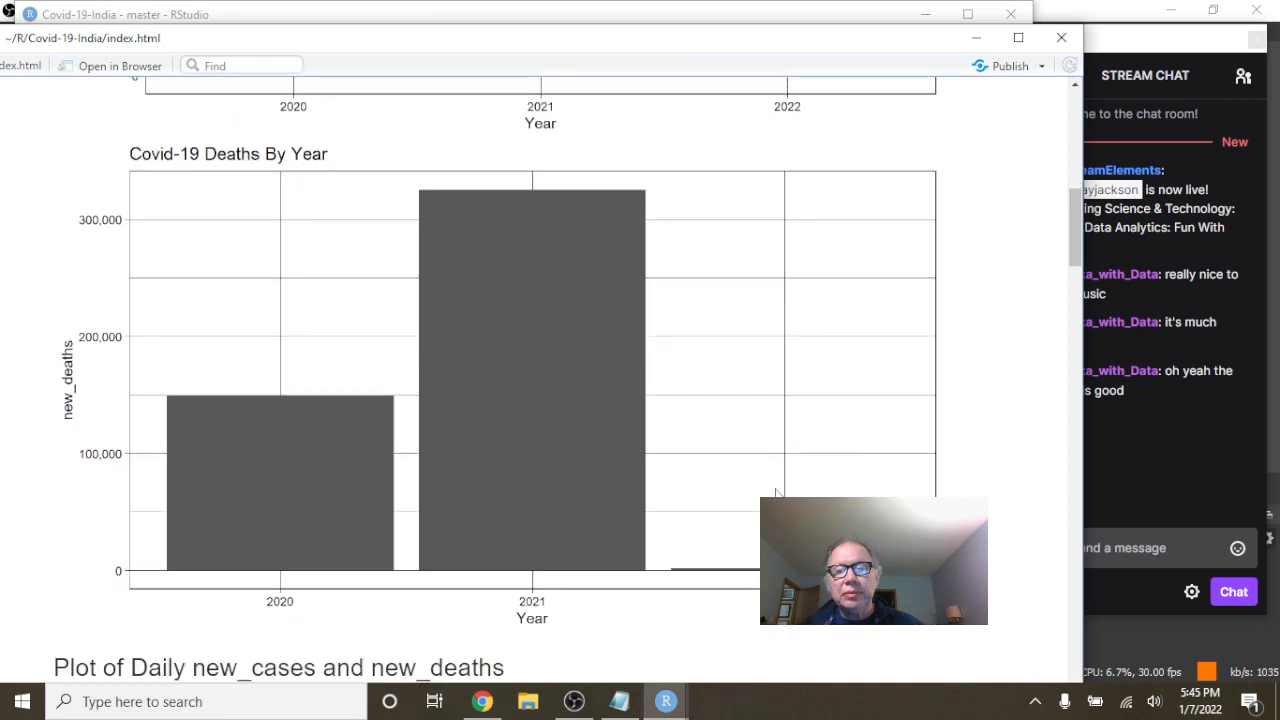
mouse_move(744, 582)
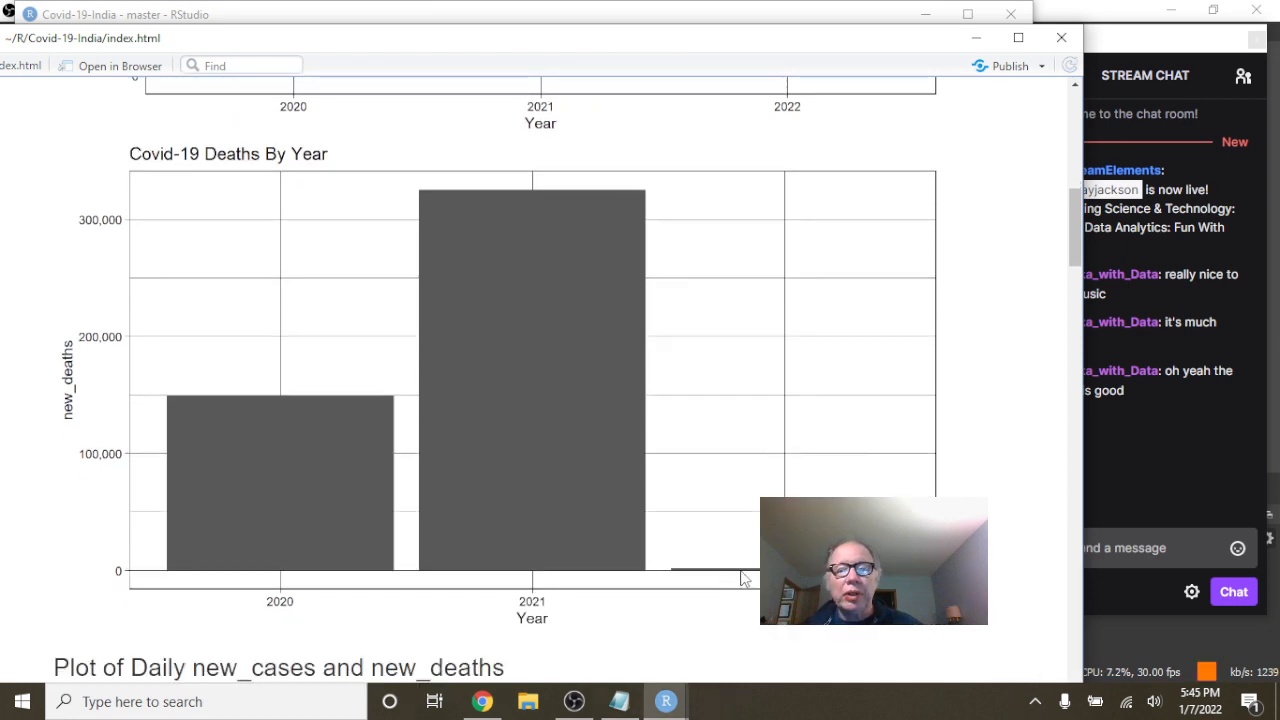
mouse_move(748, 496)
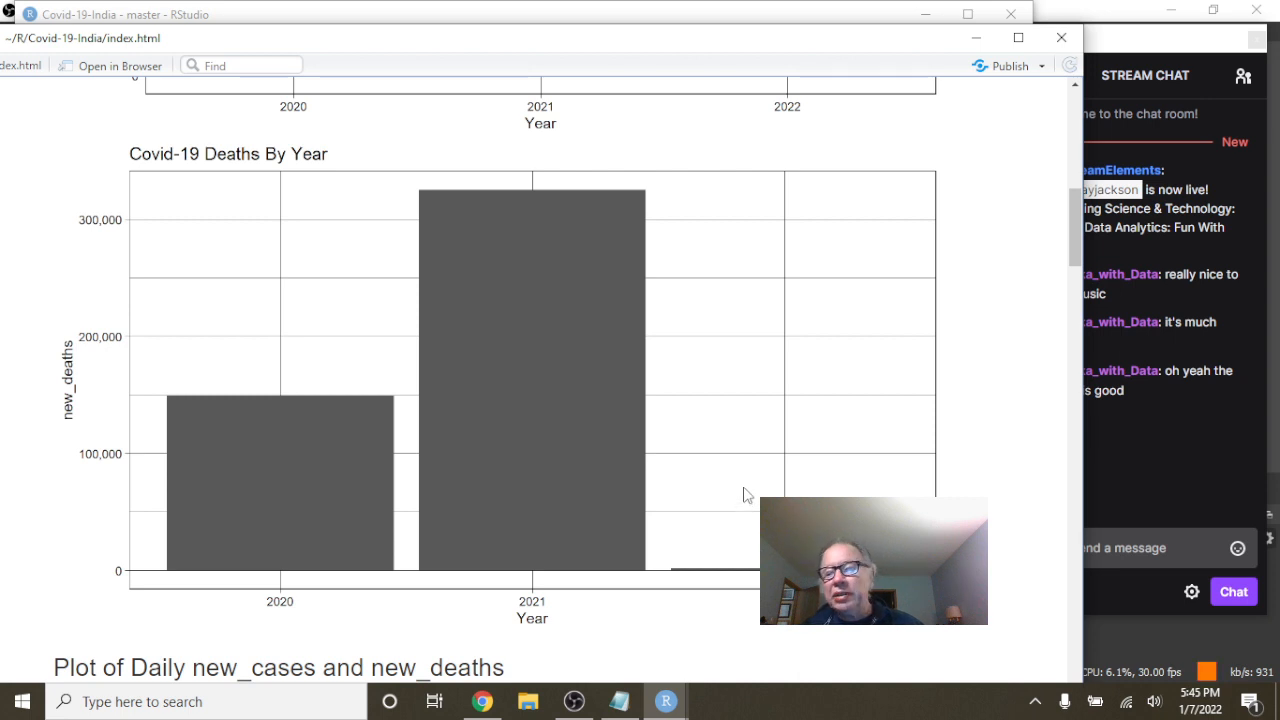
scroll("down", 3)
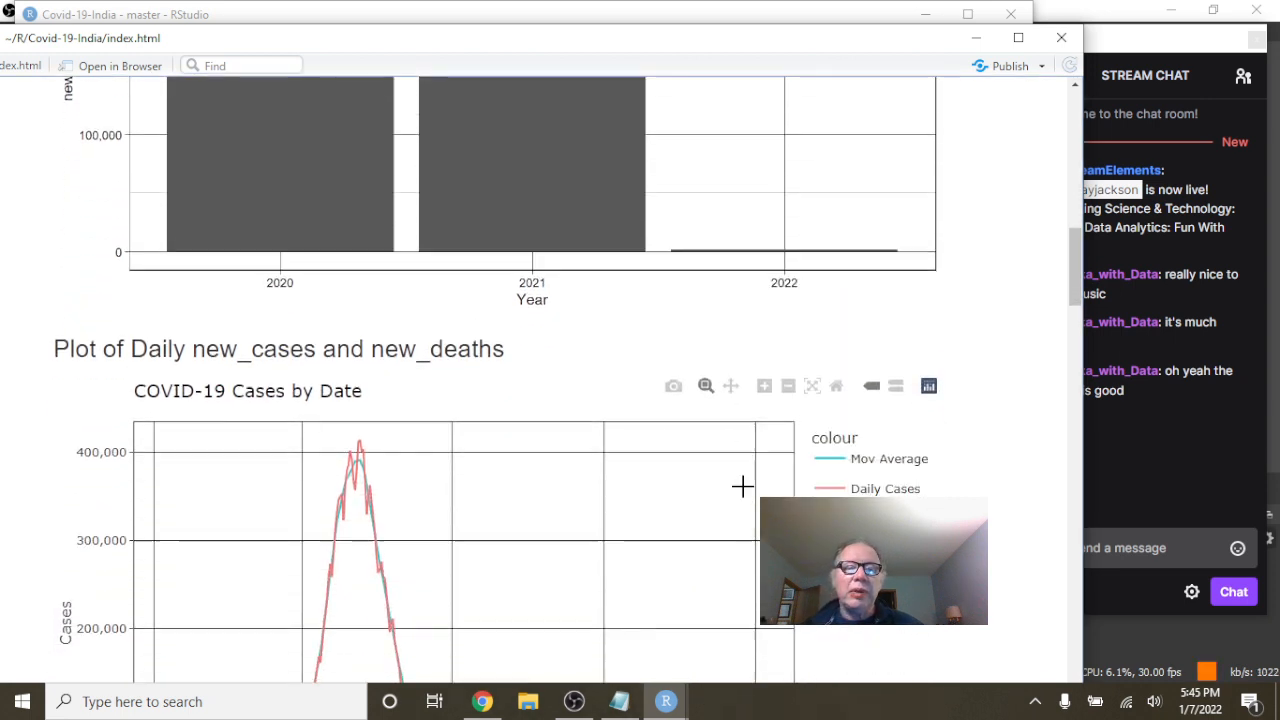
- Zoom the daily cases chart into late 2021 onward to read values, then scroll to the deaths-by-date chart
scroll("down", 3)
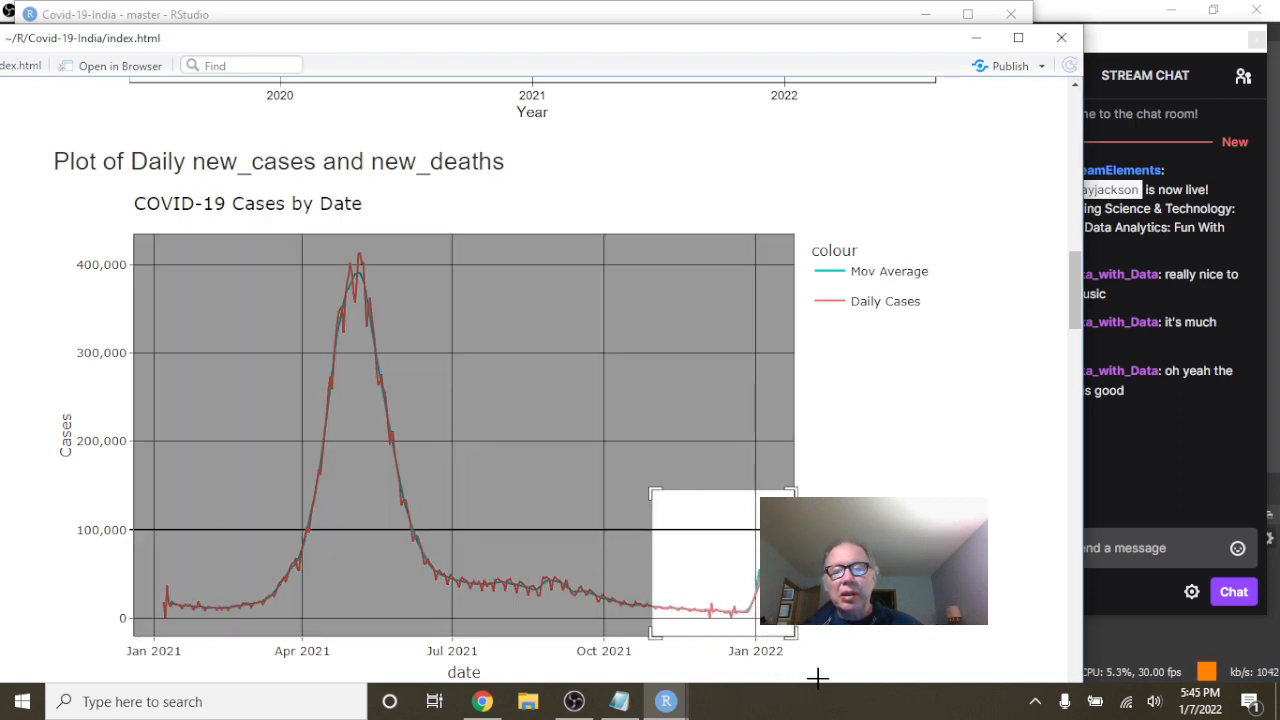
left_click_drag(656, 490, 796, 640)
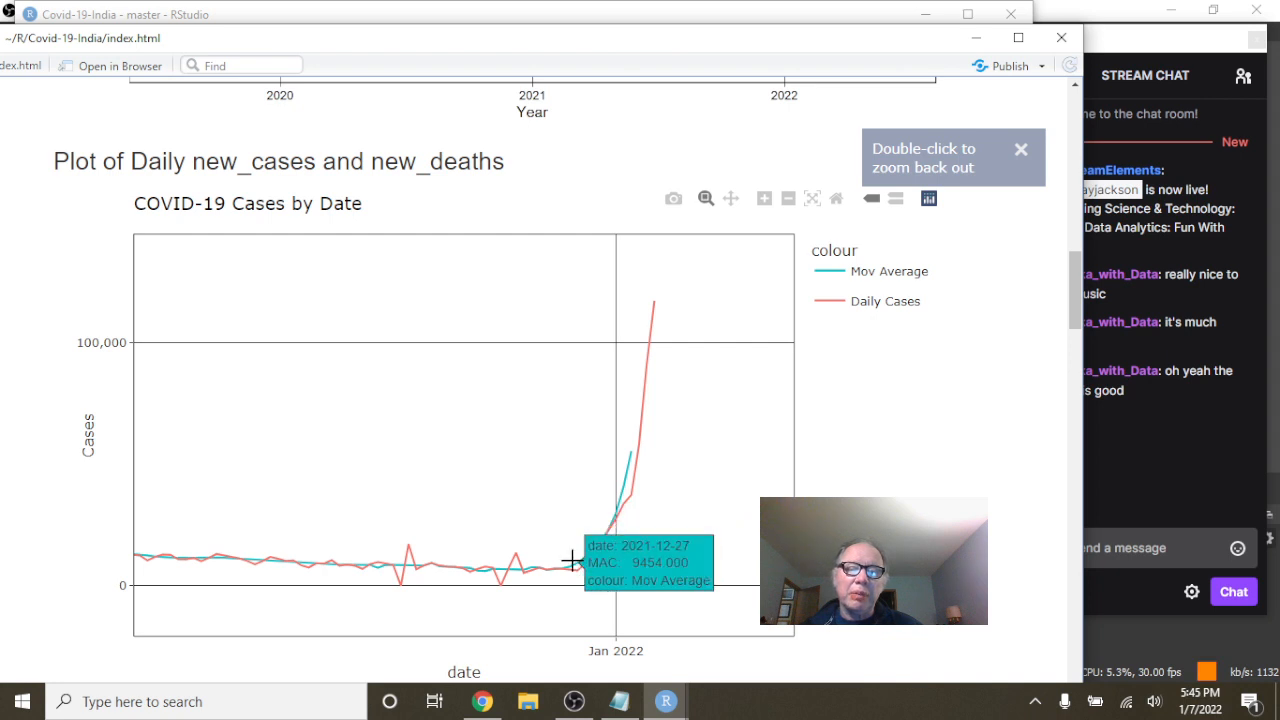
mouse_move(570, 570)
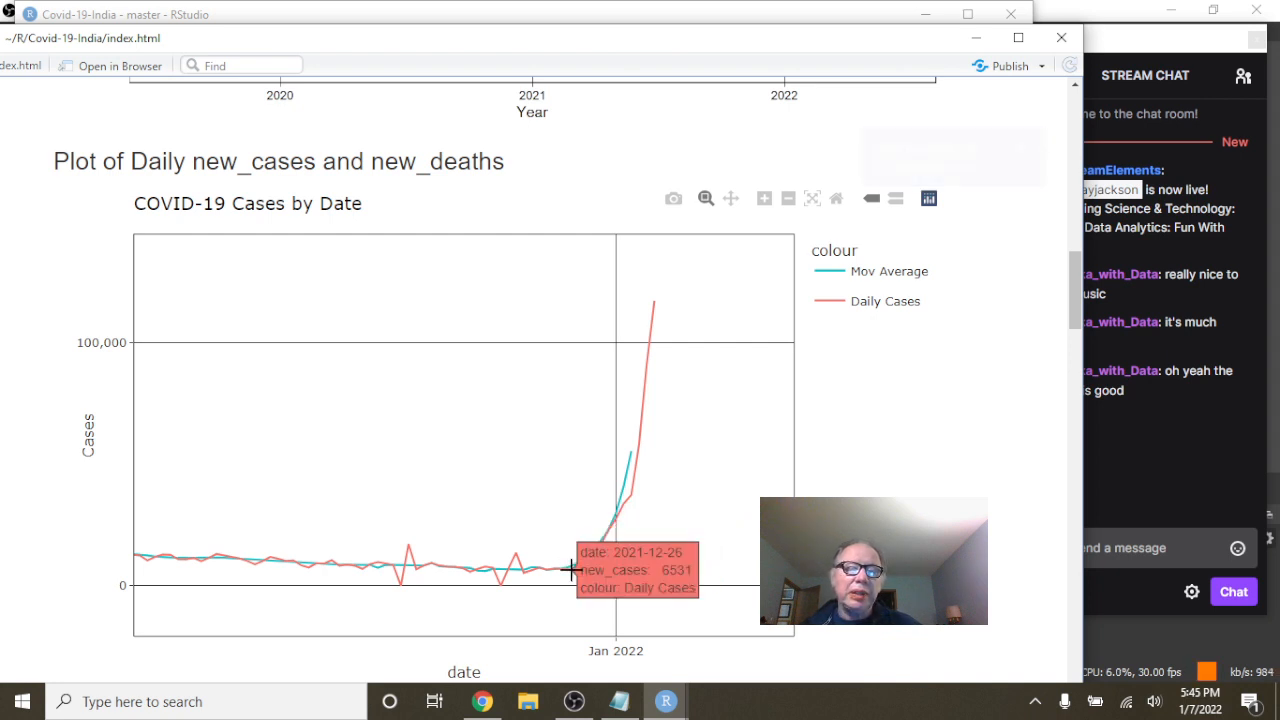
mouse_move(644, 304)
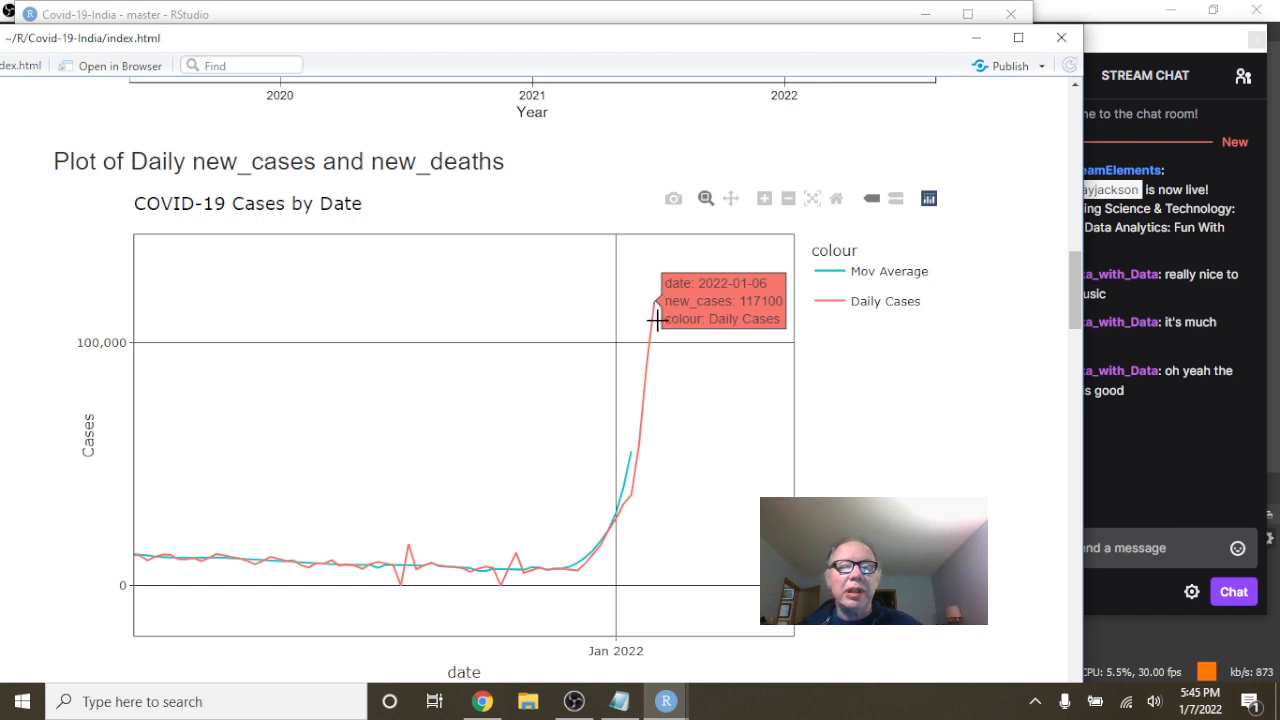
mouse_move(674, 382)
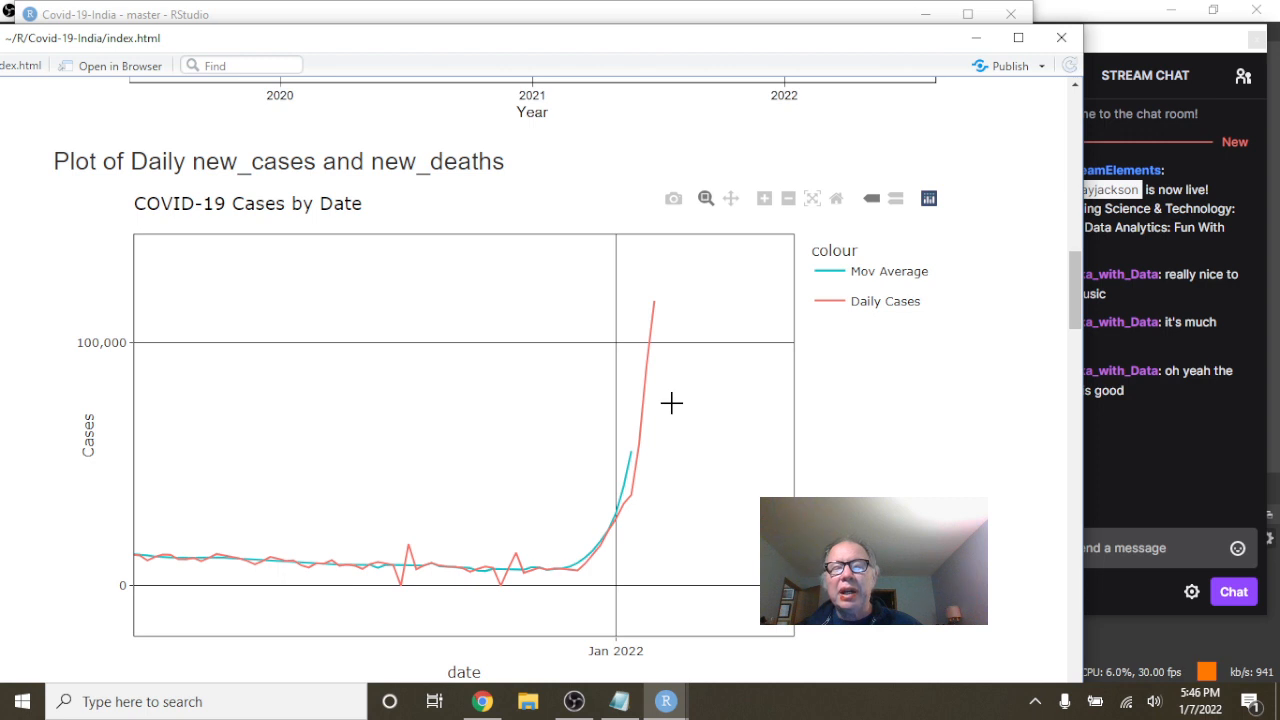
mouse_move(580, 576)
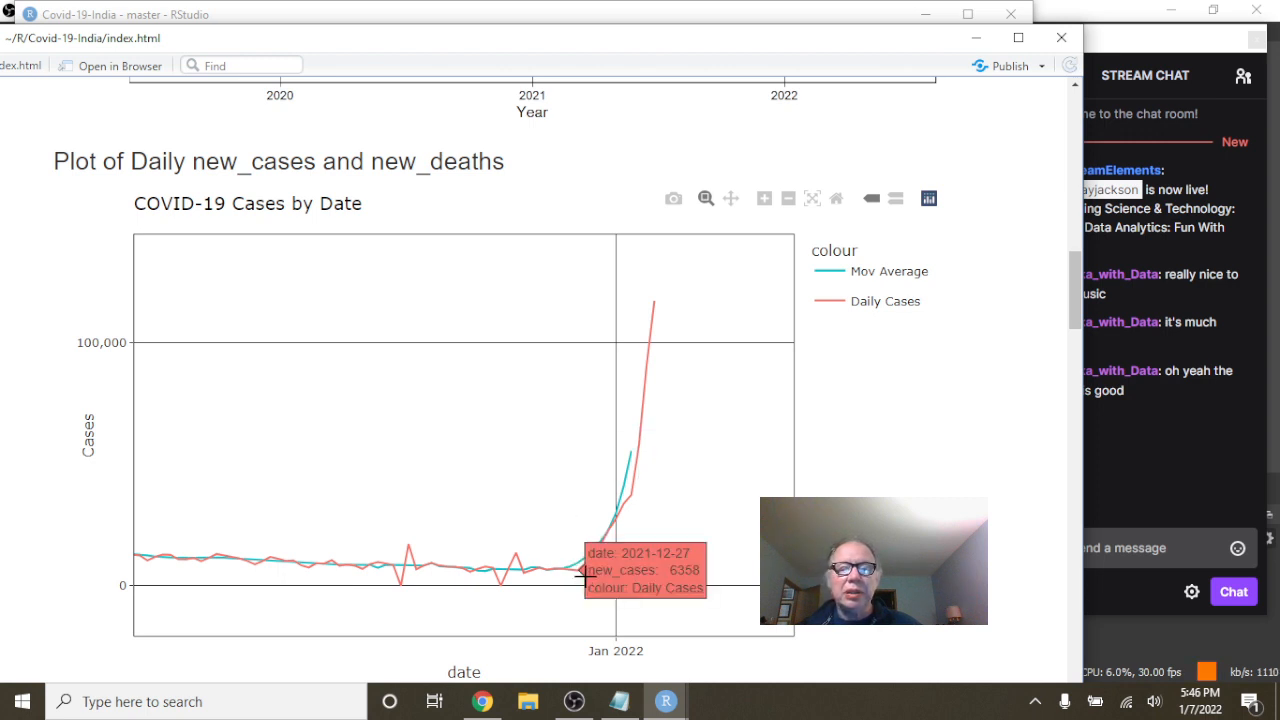
mouse_move(644, 302)
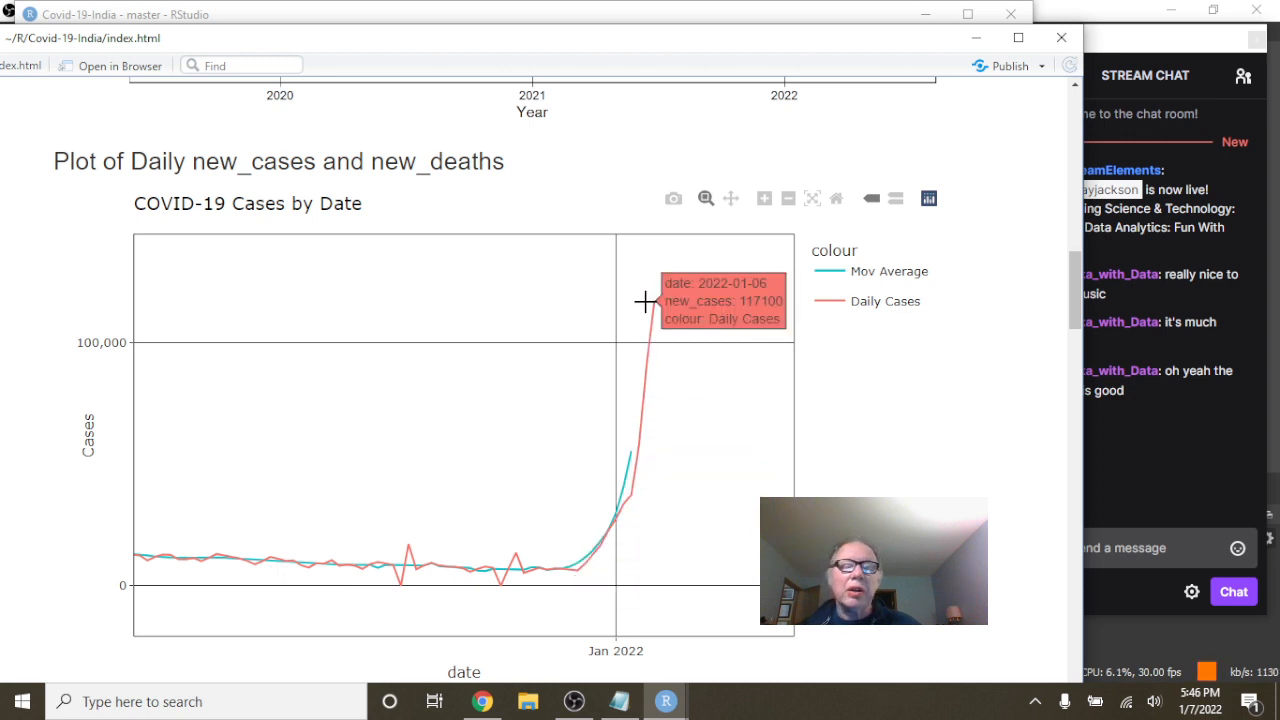
mouse_move(596, 544)
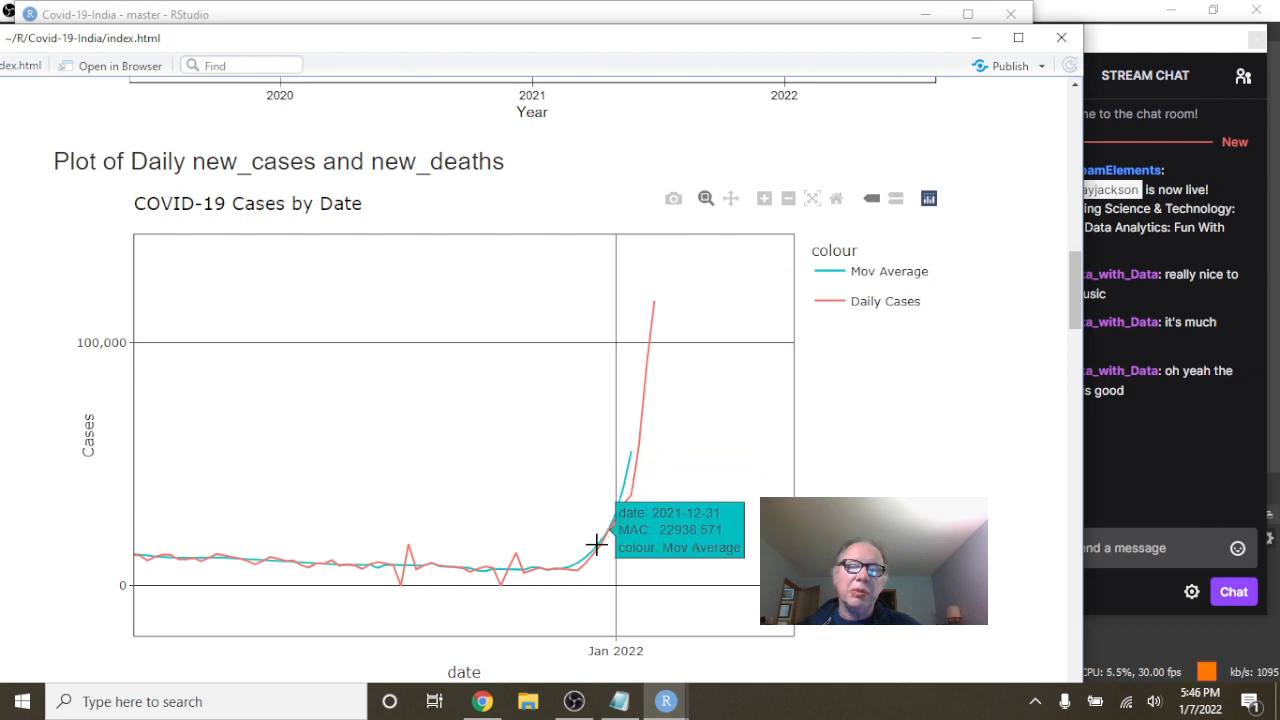
mouse_move(660, 312)
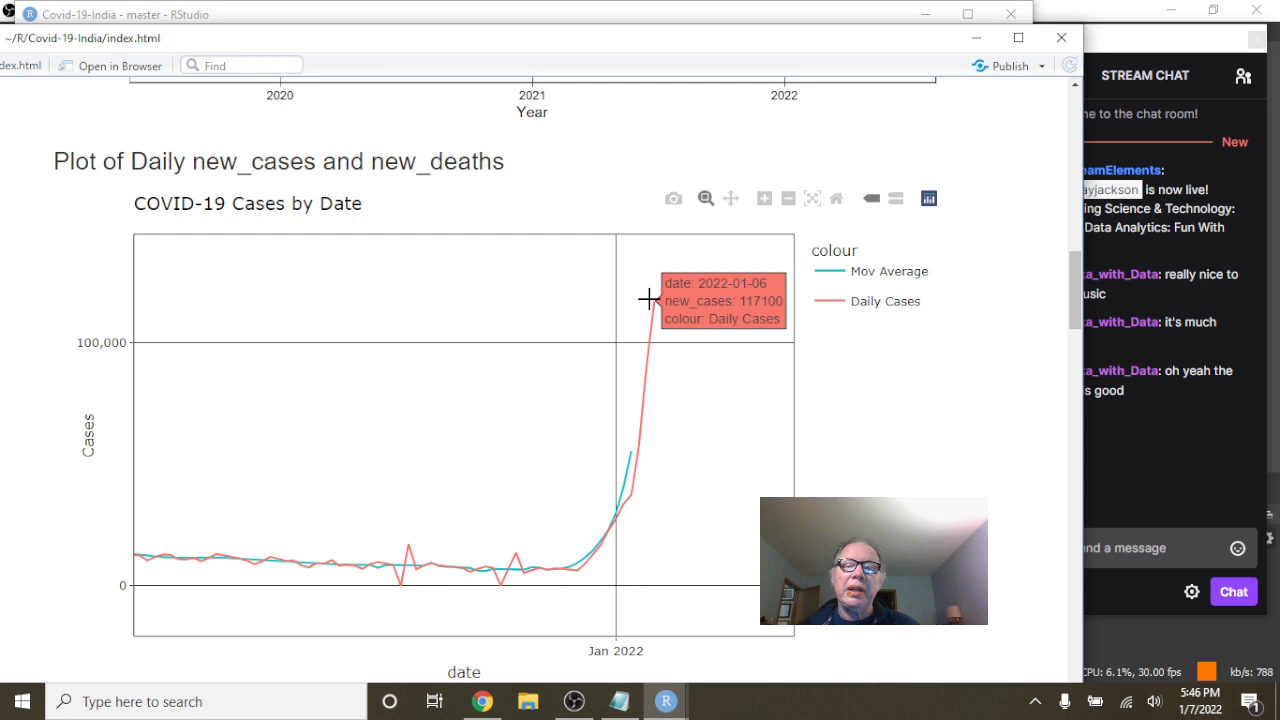
mouse_move(622, 472)
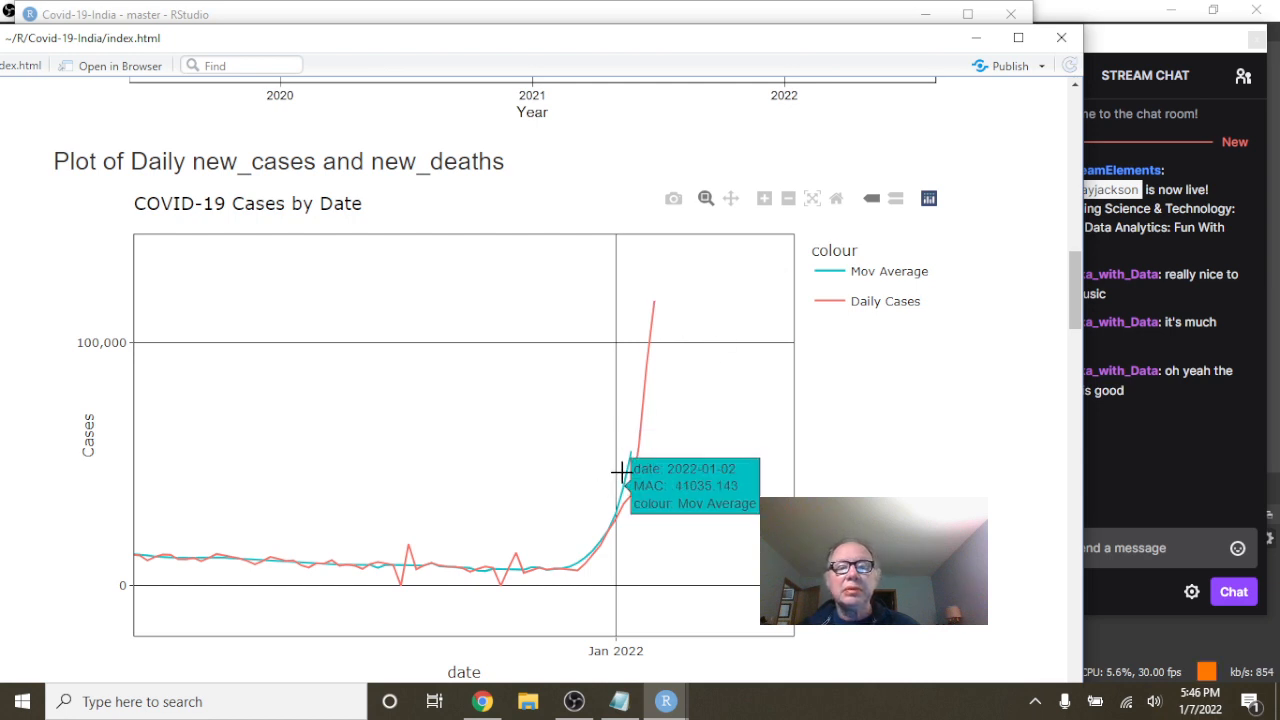
mouse_move(636, 490)
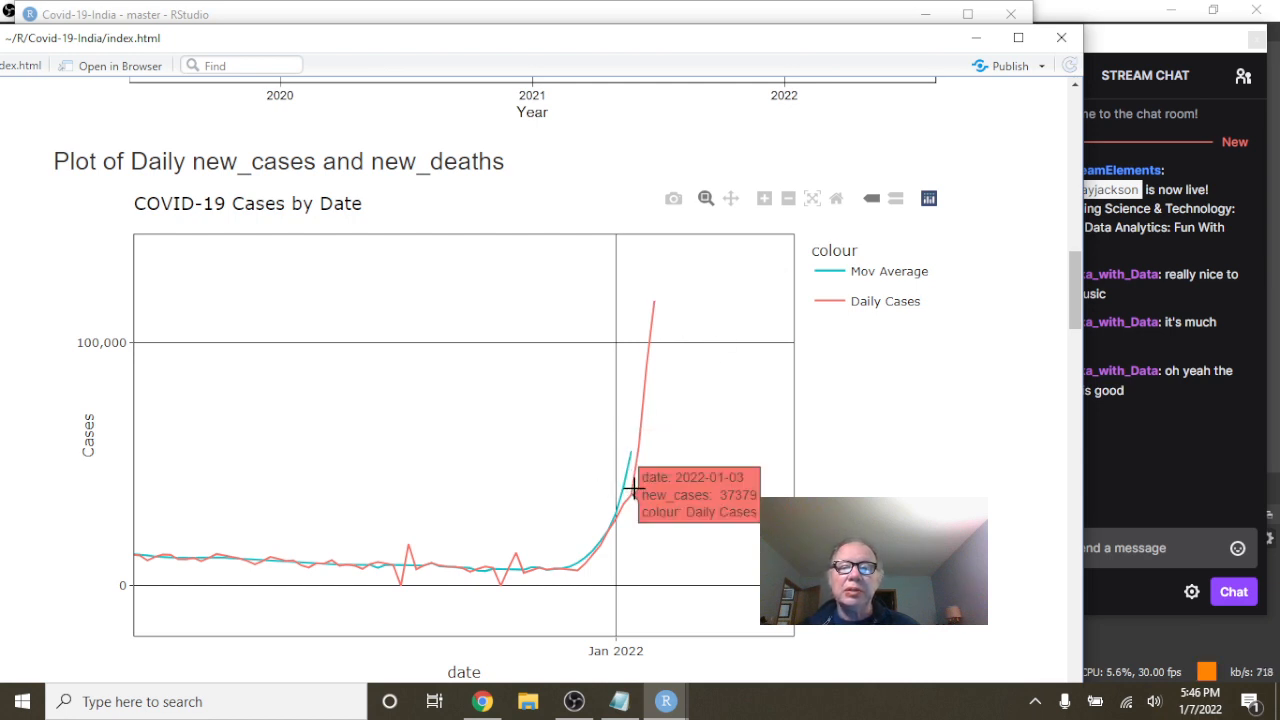
mouse_move(648, 300)
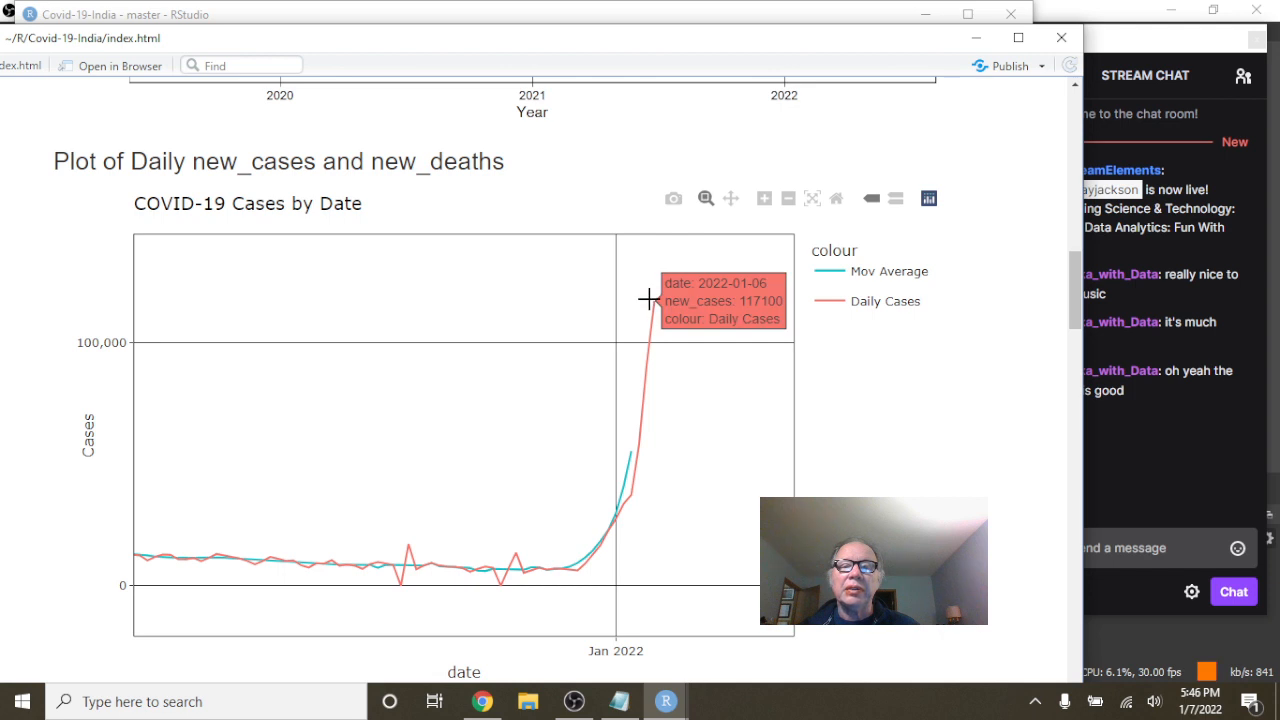
mouse_move(638, 464)
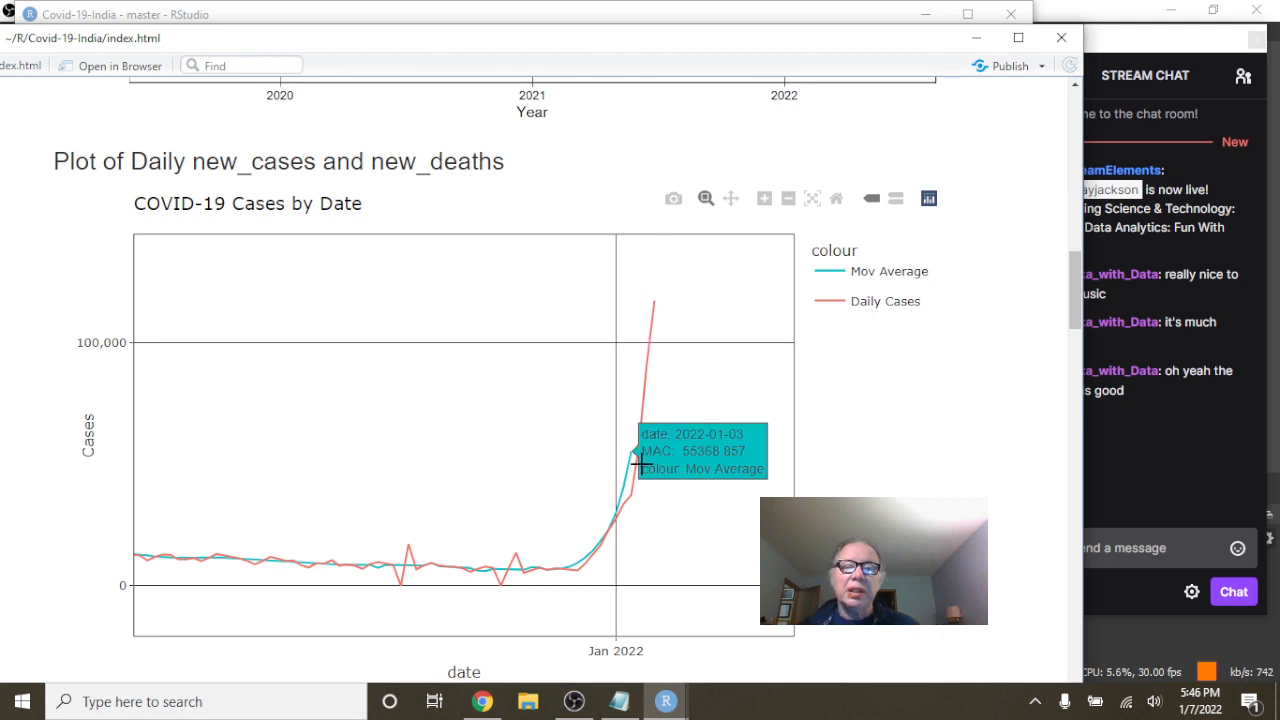
mouse_move(632, 450)
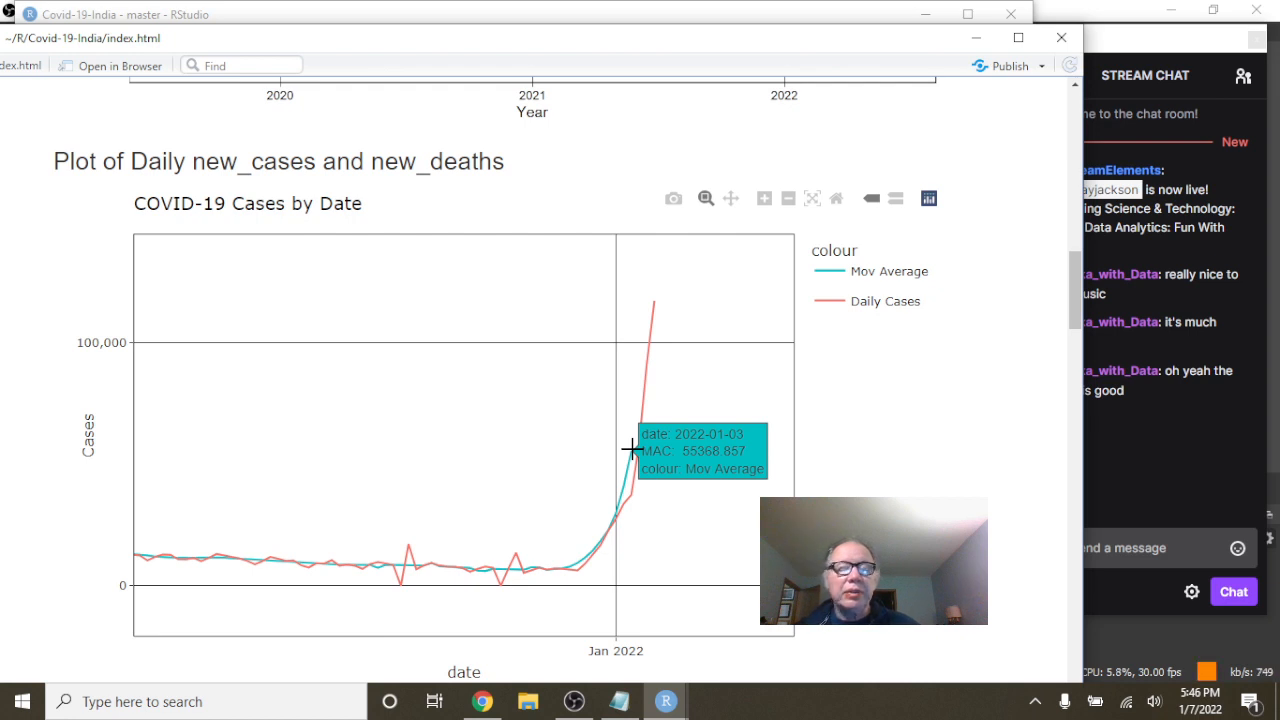
scroll("down", 3)
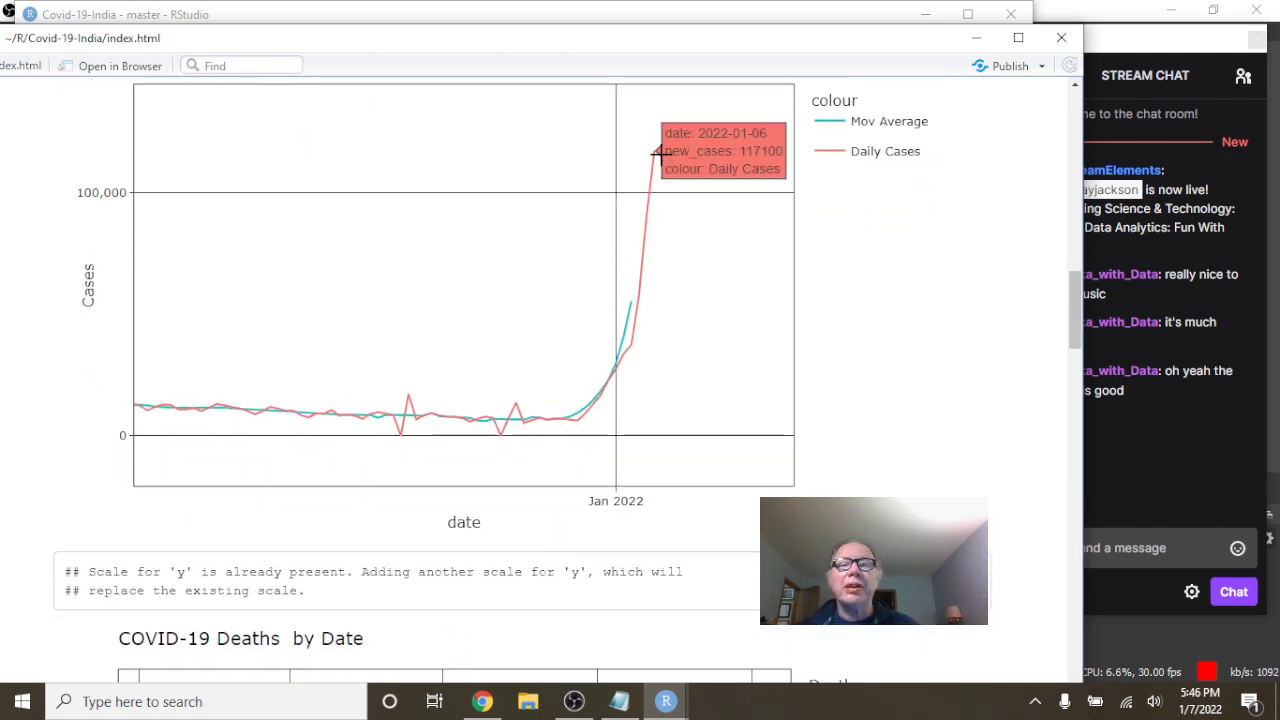
scroll("down", 3)
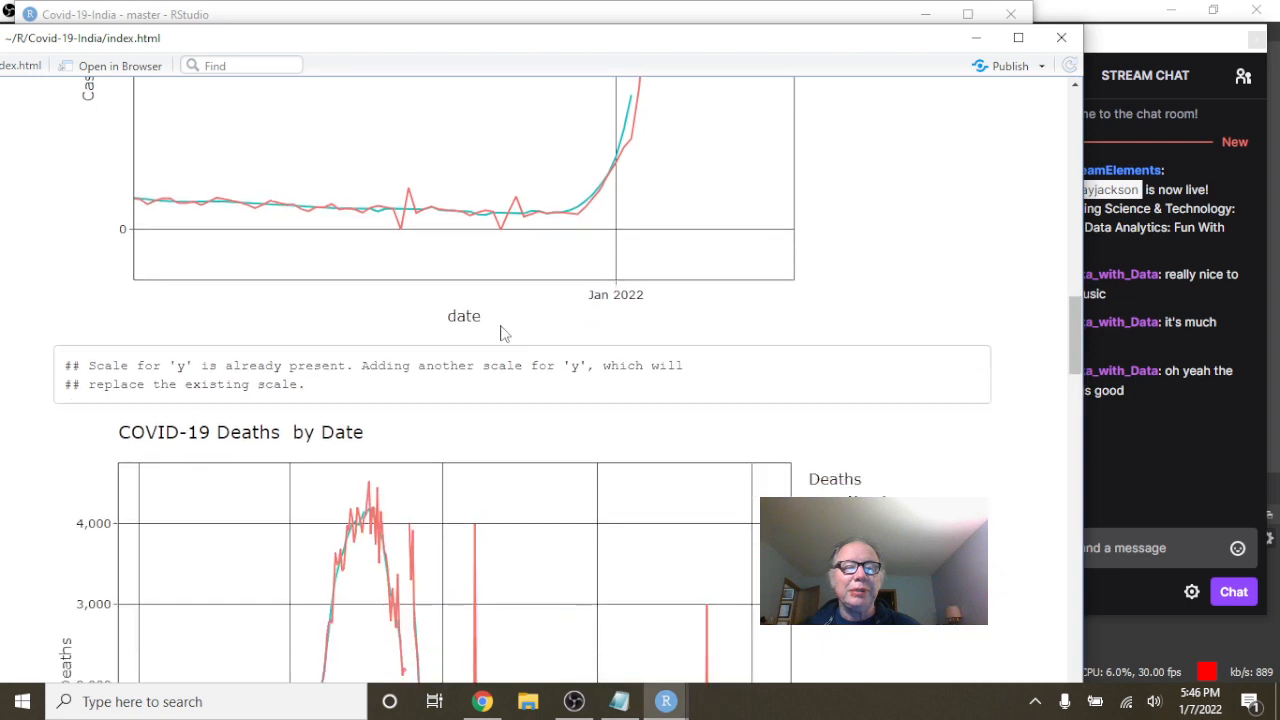
- Review the deaths-by-date chart and scroll on to the Weekly Cases plot
scroll("down", 3)
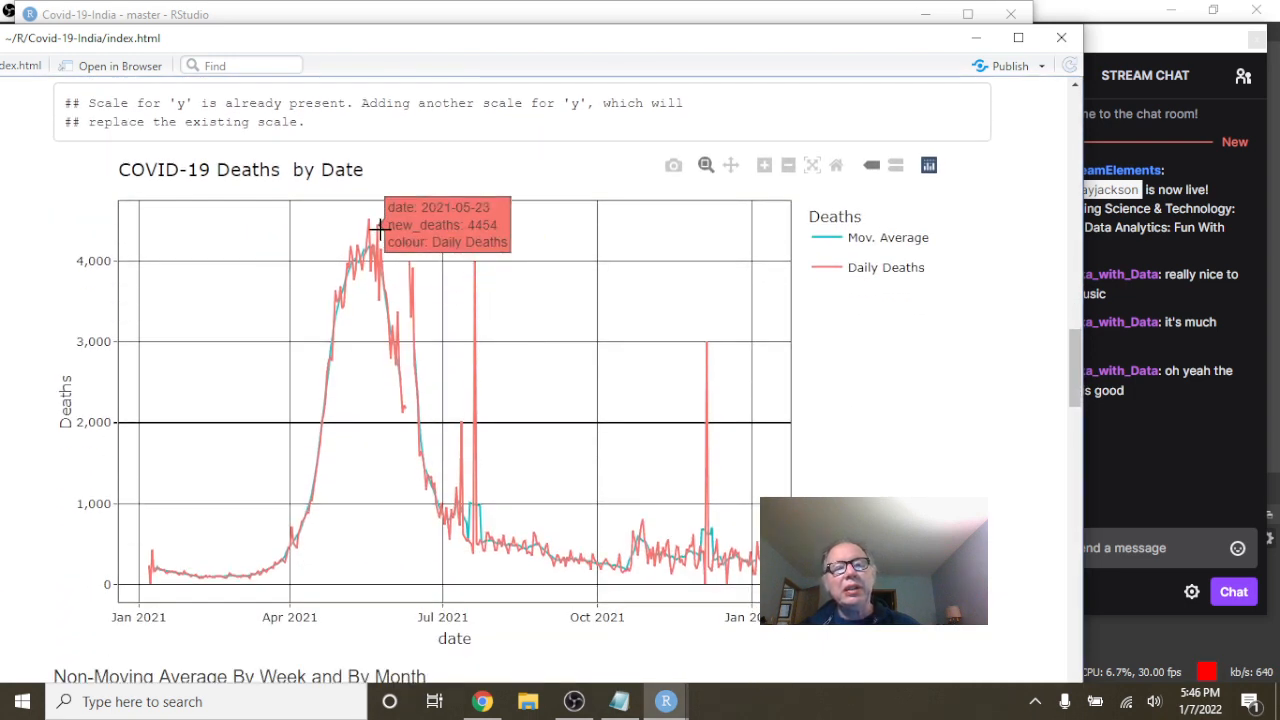
mouse_move(378, 354)
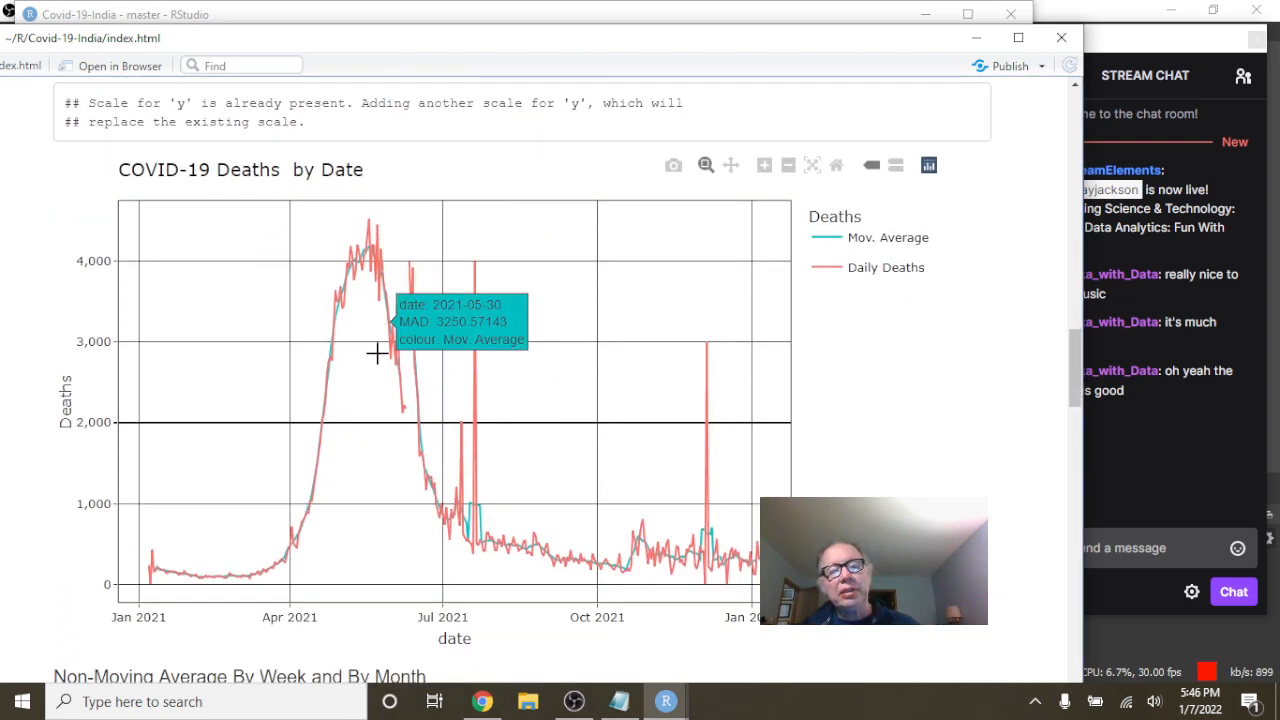
mouse_move(616, 406)
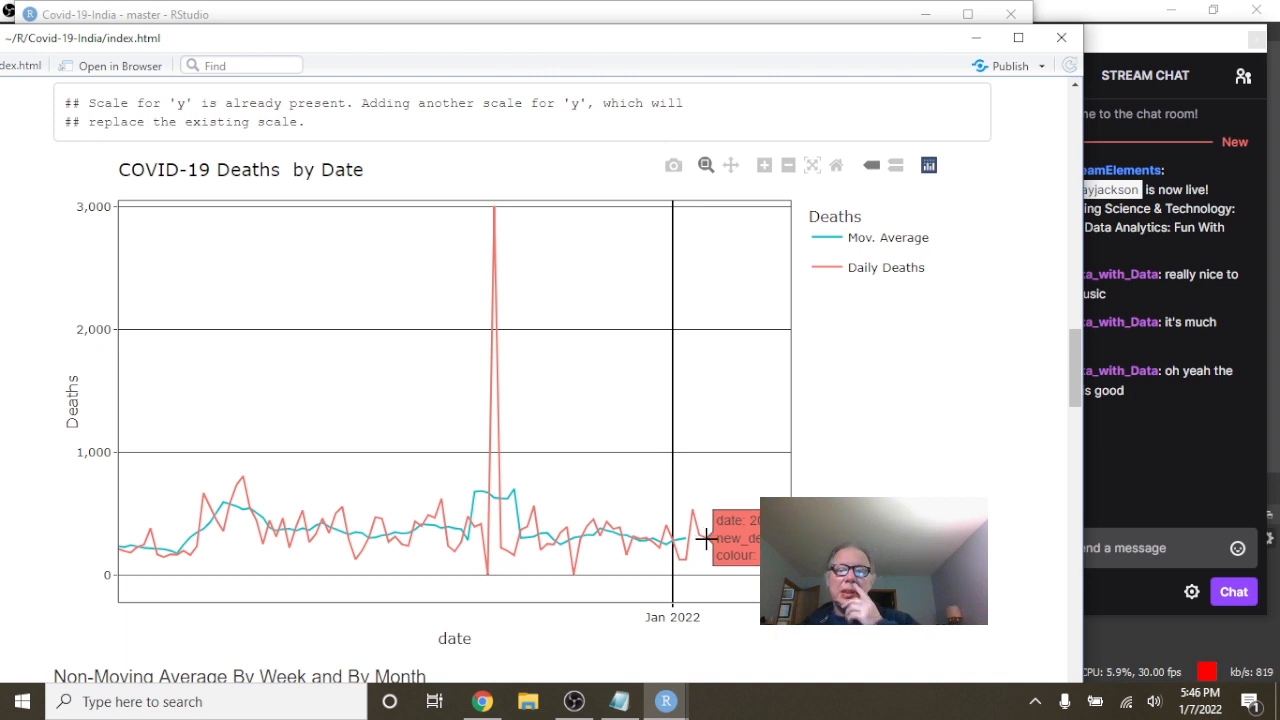
mouse_move(690, 544)
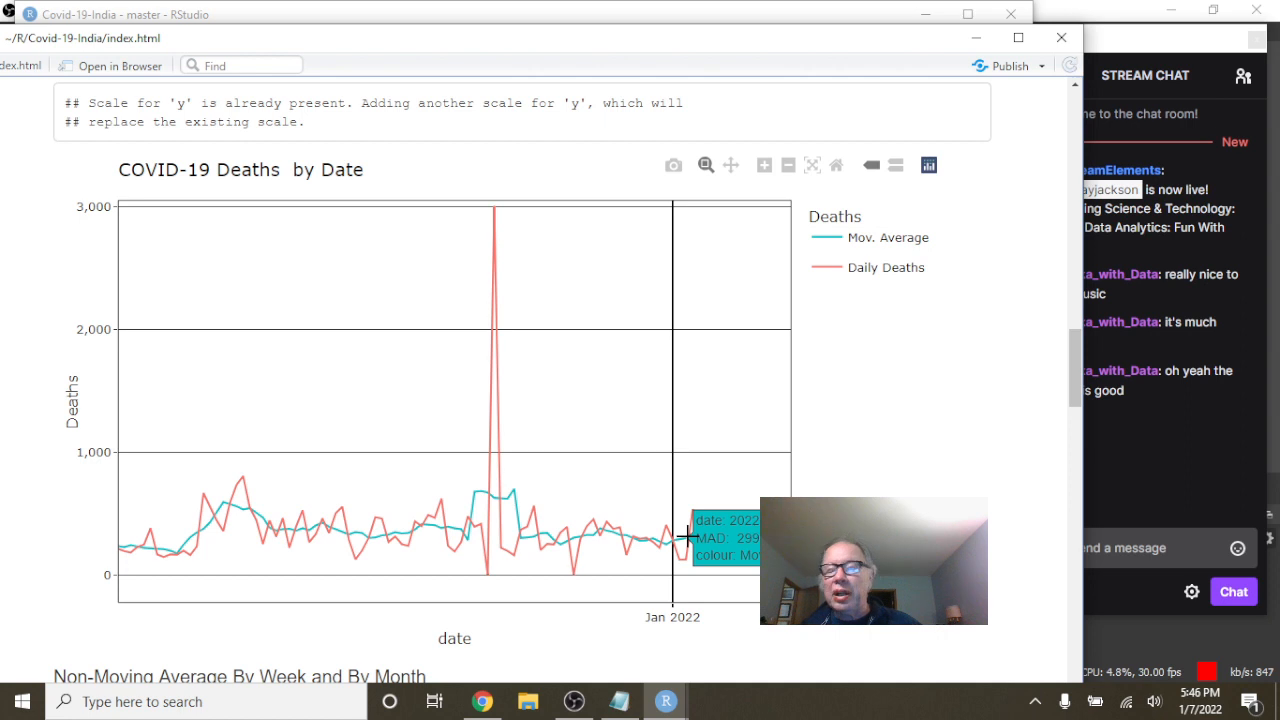
scroll("down", 3)
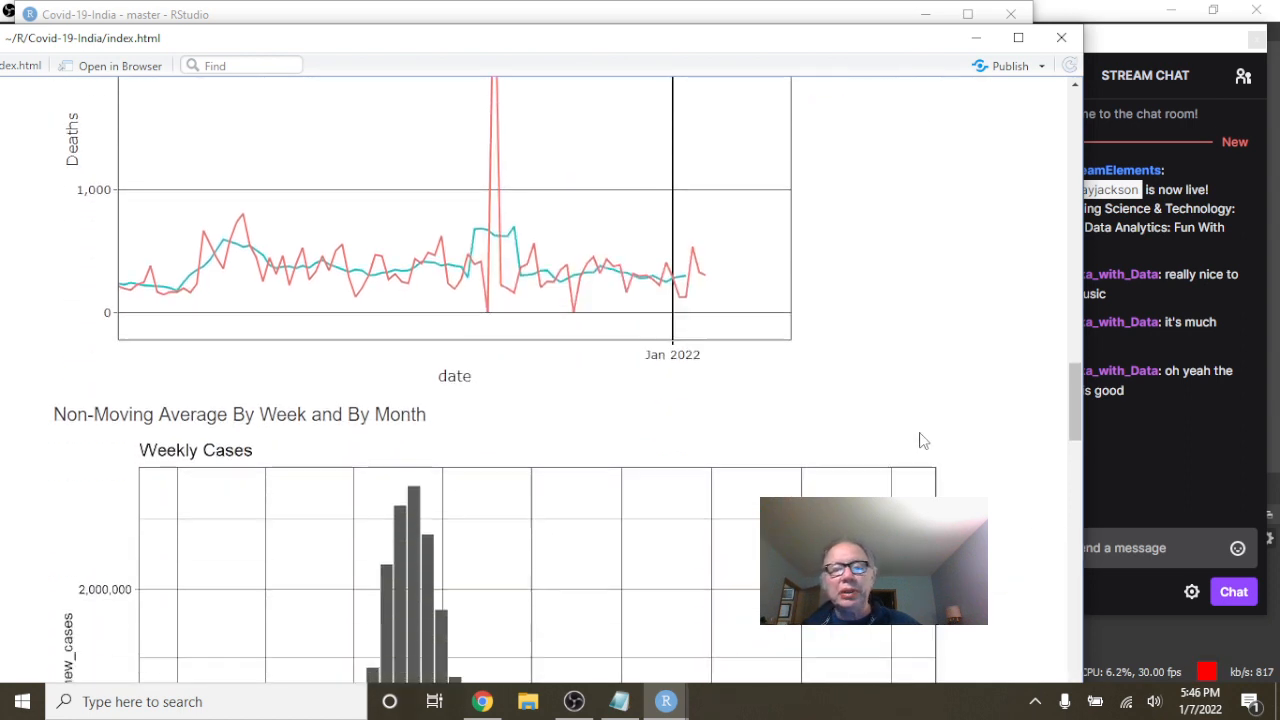
- Scroll past the Weekly Cases bar chart to the Weekly Deaths plot
scroll("down", 3)
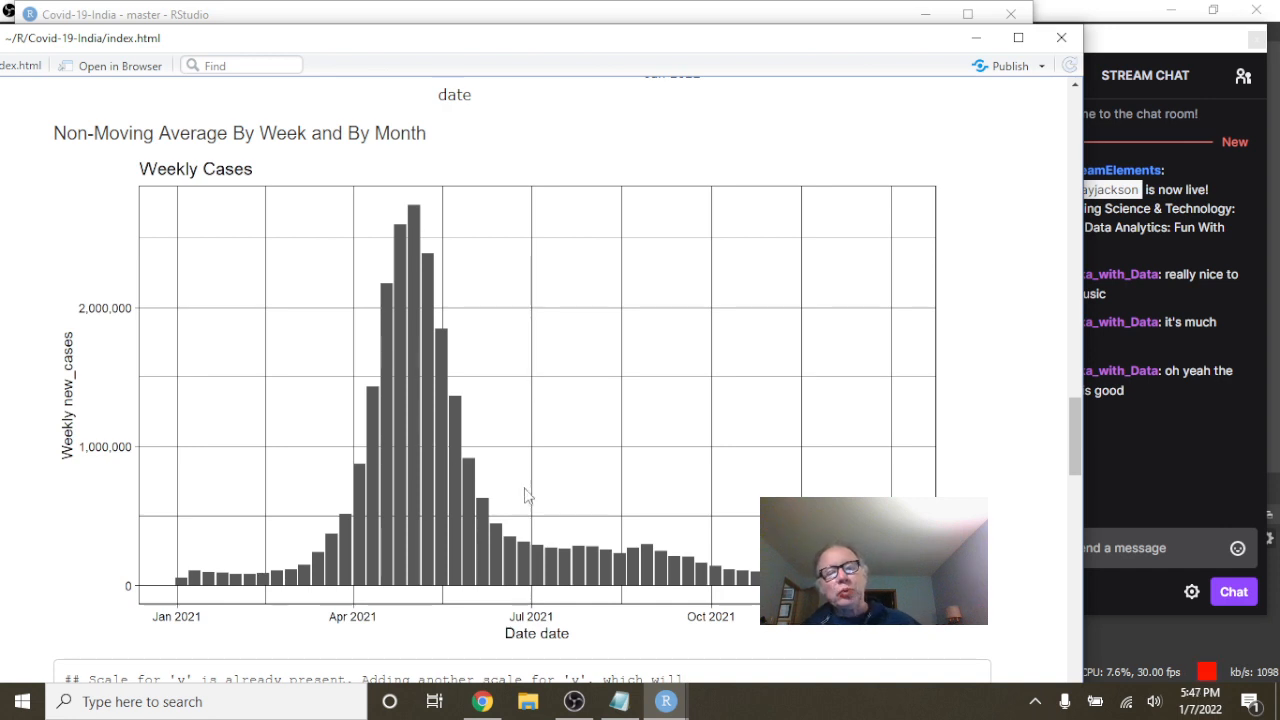
mouse_move(590, 532)
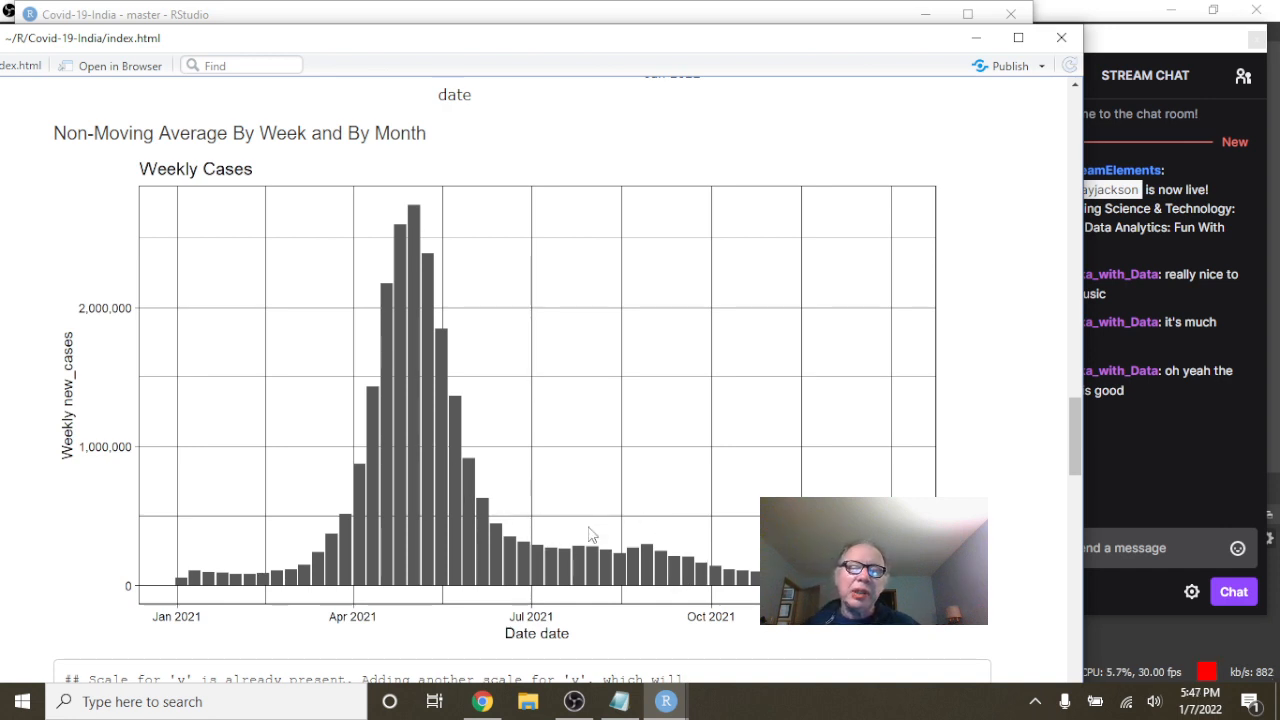
mouse_move(548, 544)
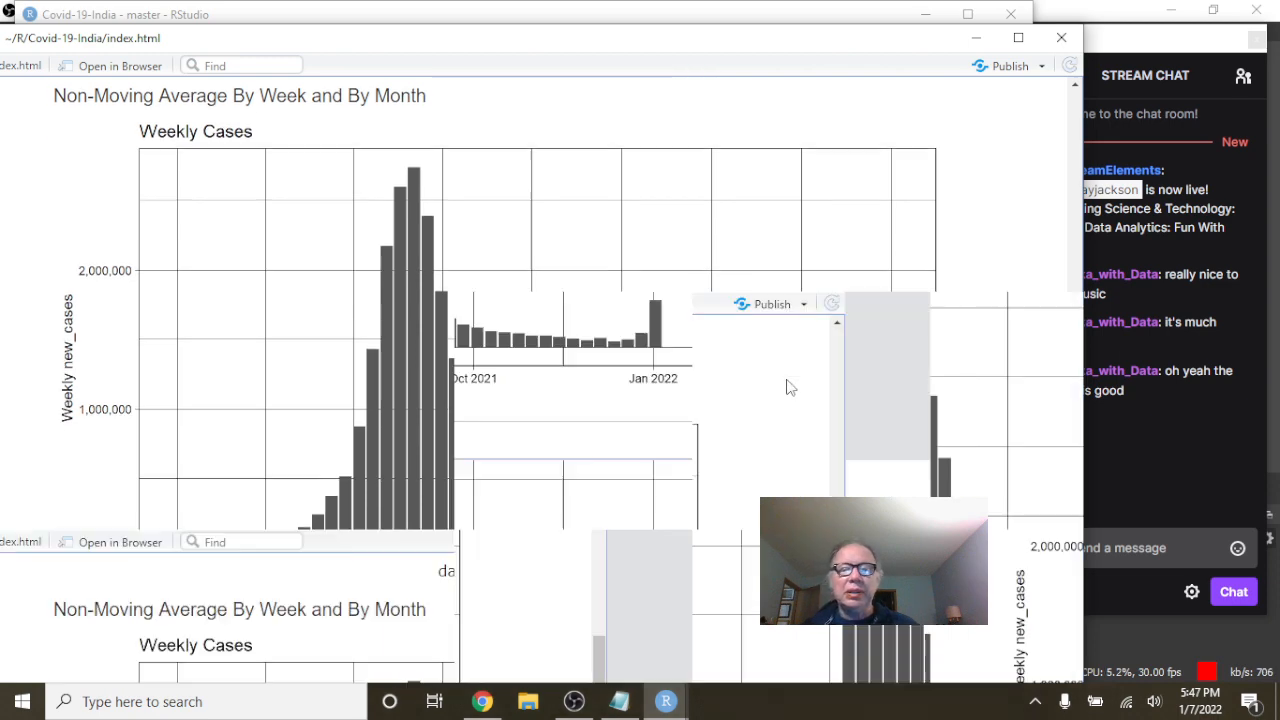
scroll("down", 3)
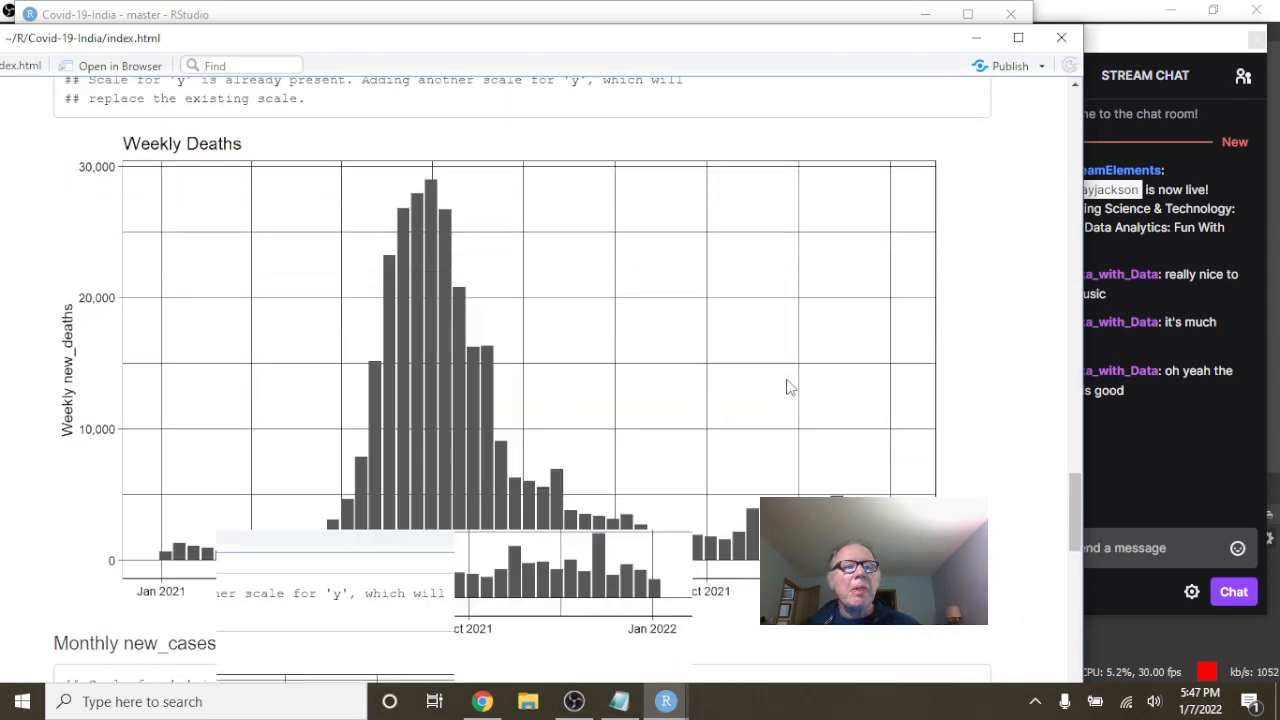
- Scroll past the Weekly Deaths chart to the Monthly Cases section
scroll("down", 3)
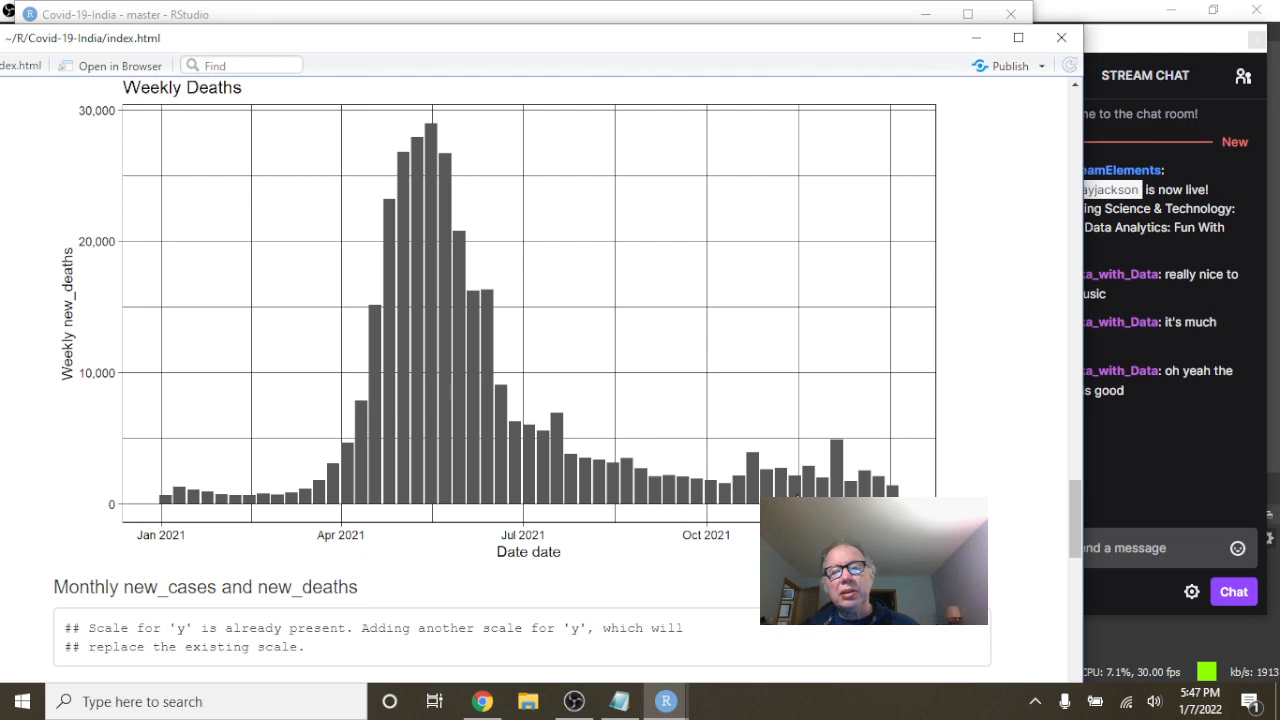
mouse_move(670, 440)
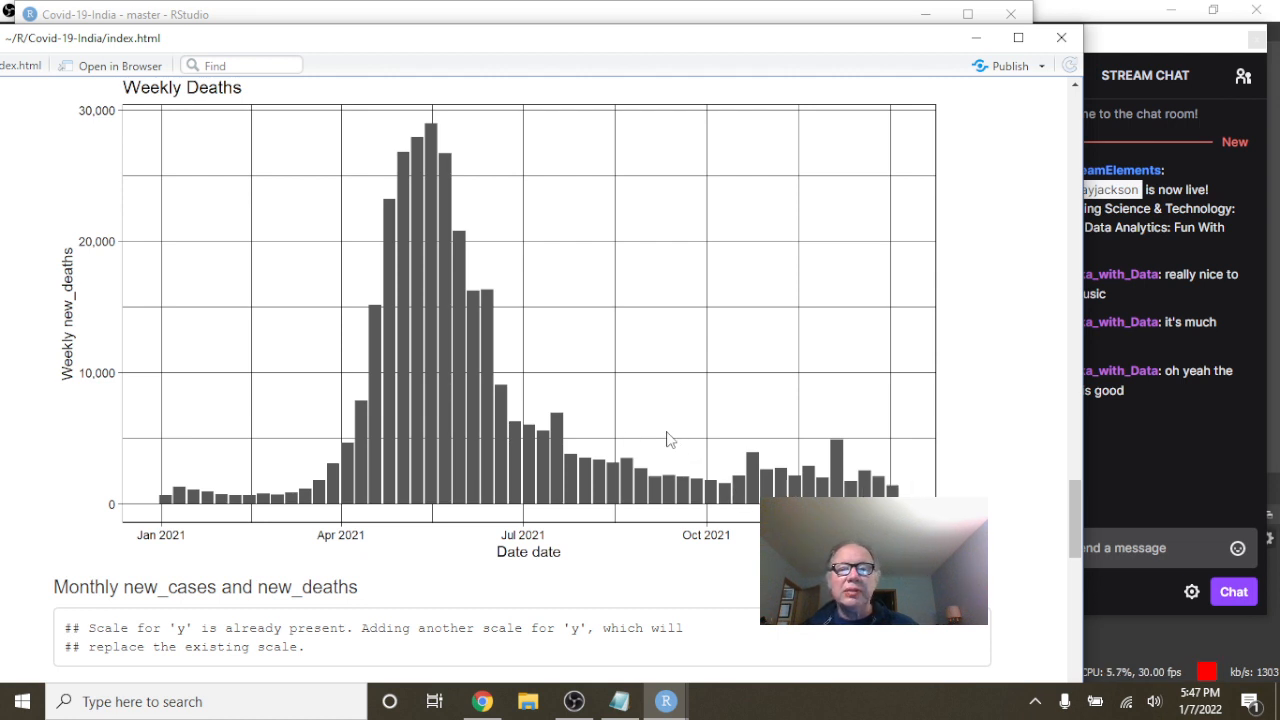
mouse_move(858, 444)
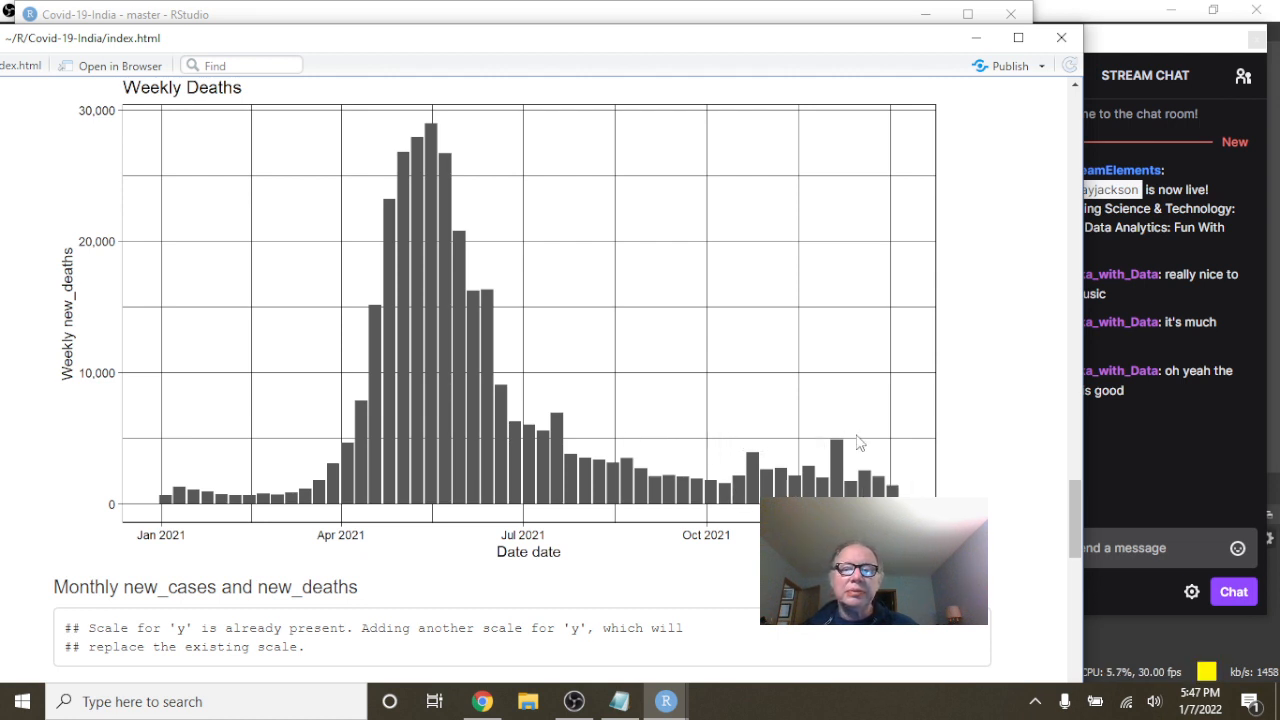
mouse_move(800, 464)
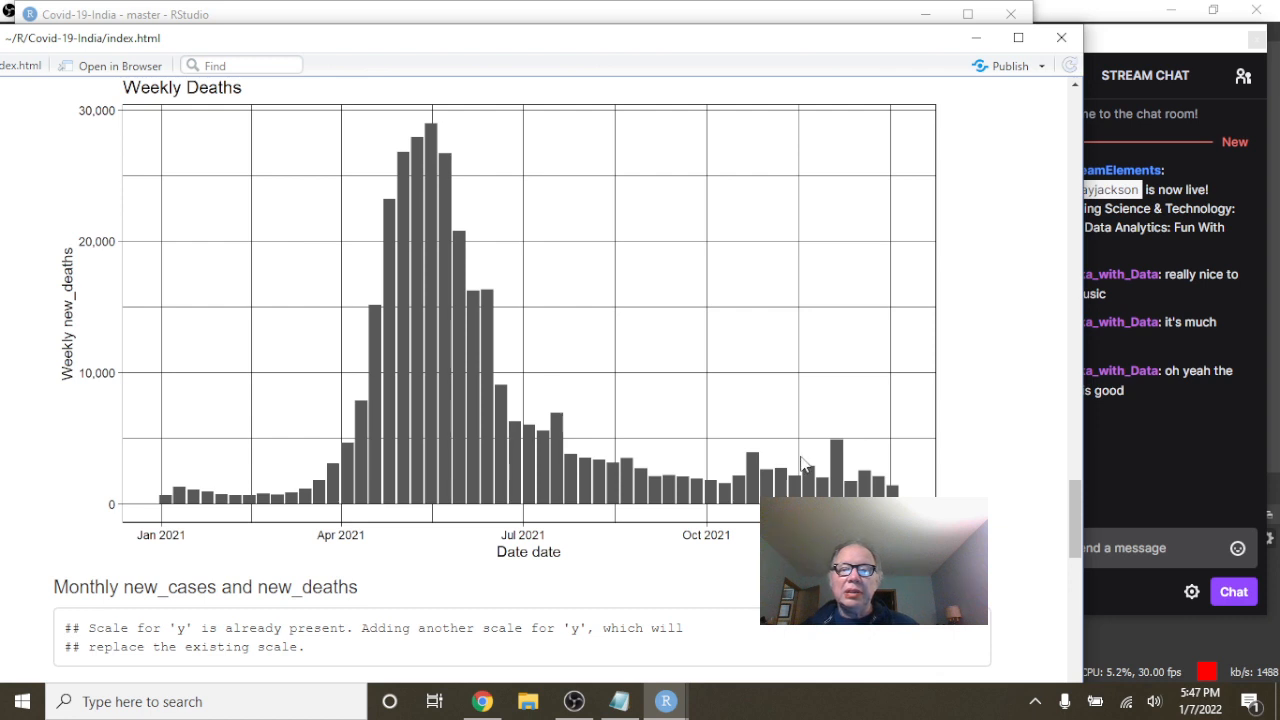
mouse_move(724, 476)
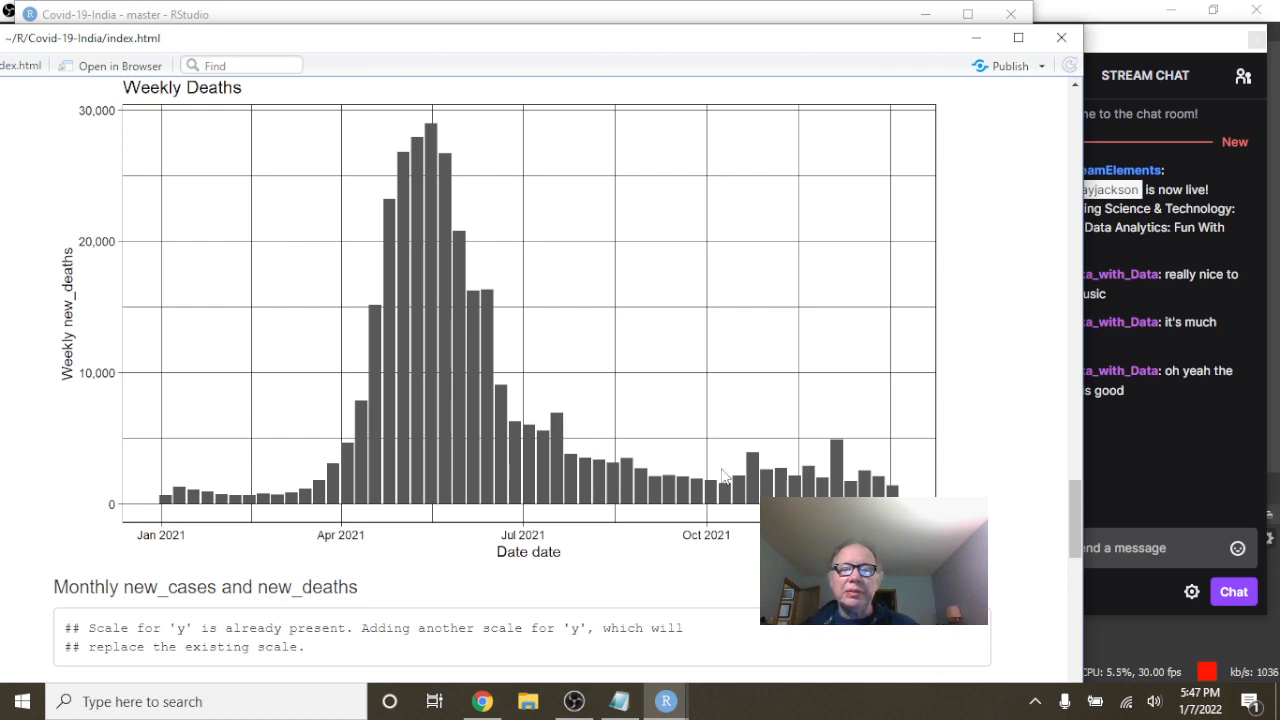
mouse_move(646, 464)
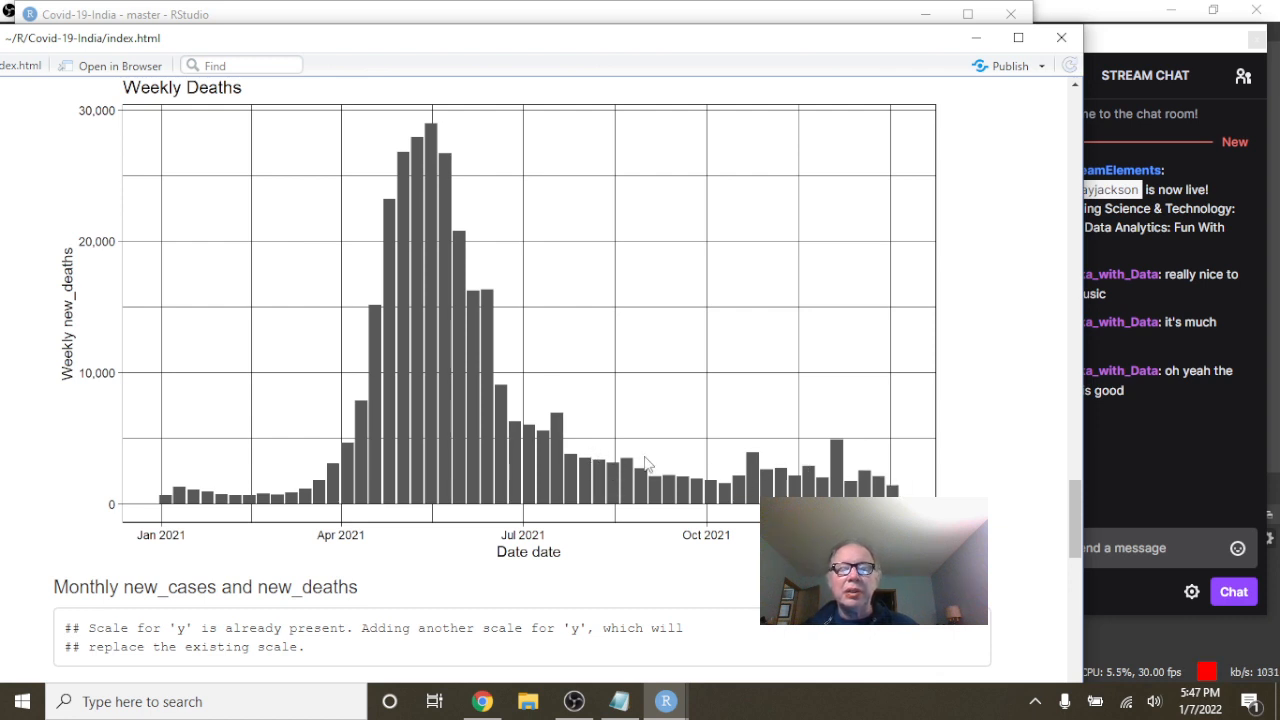
mouse_move(790, 460)
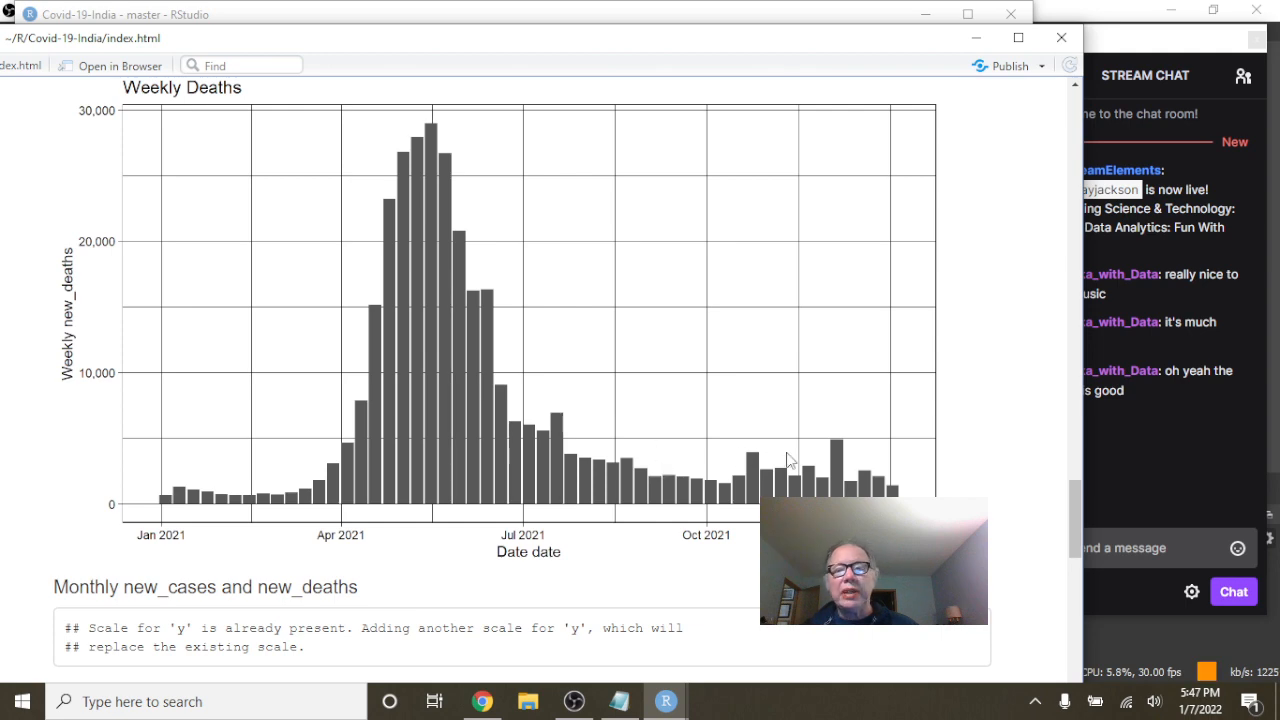
scroll("down", 3)
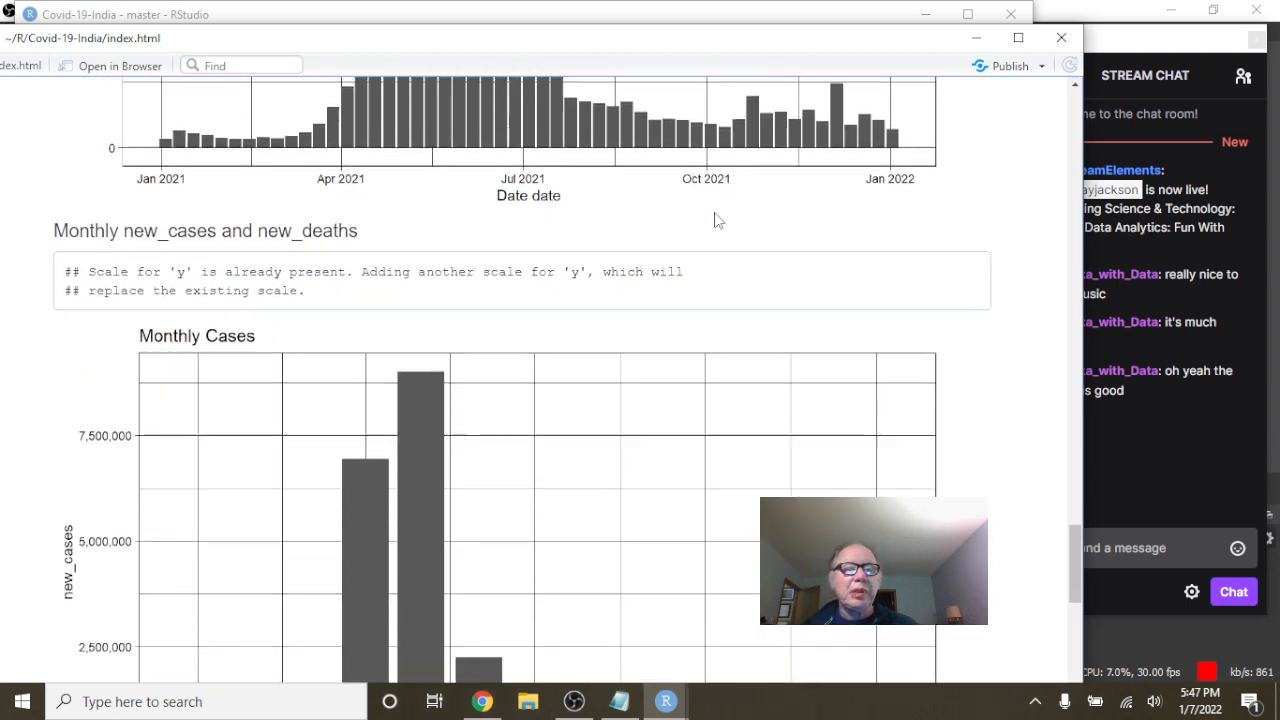
- Scroll past the Monthly Cases chart to bring the Monthly Deaths bar chart into view
scroll("down", 3)
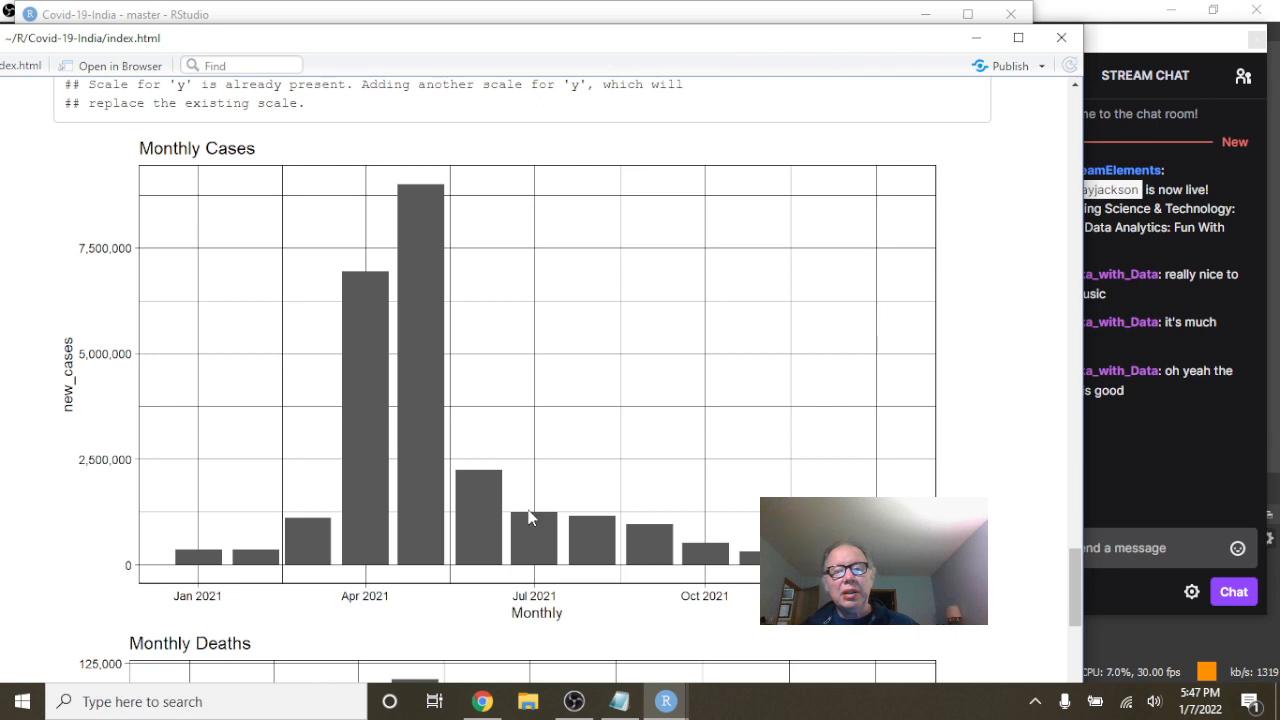
mouse_move(548, 544)
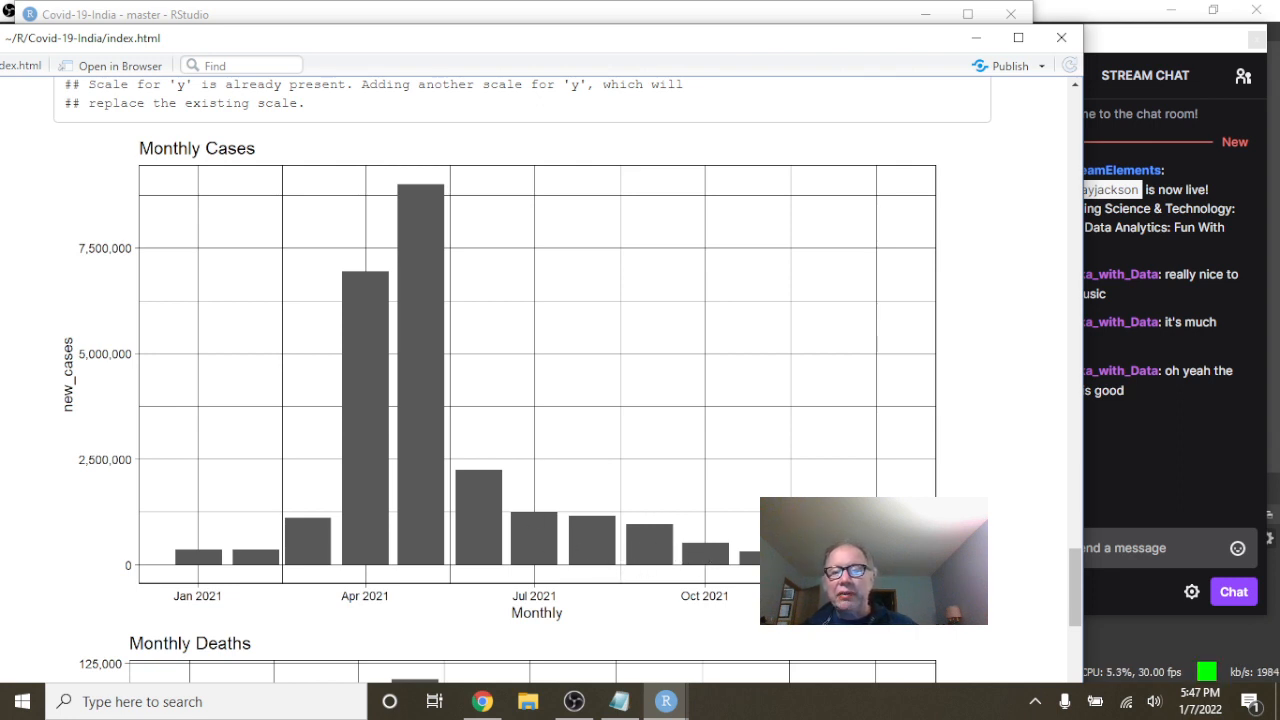
scroll("down", 3)
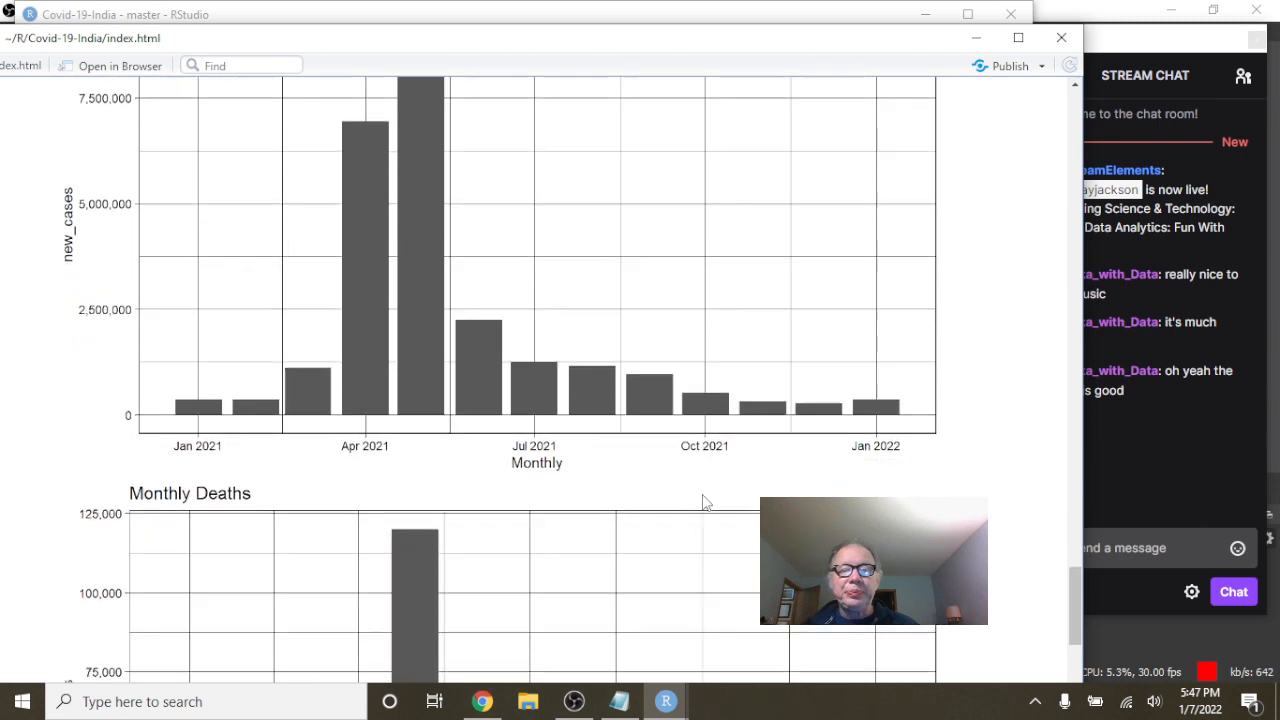
scroll("down", 3)
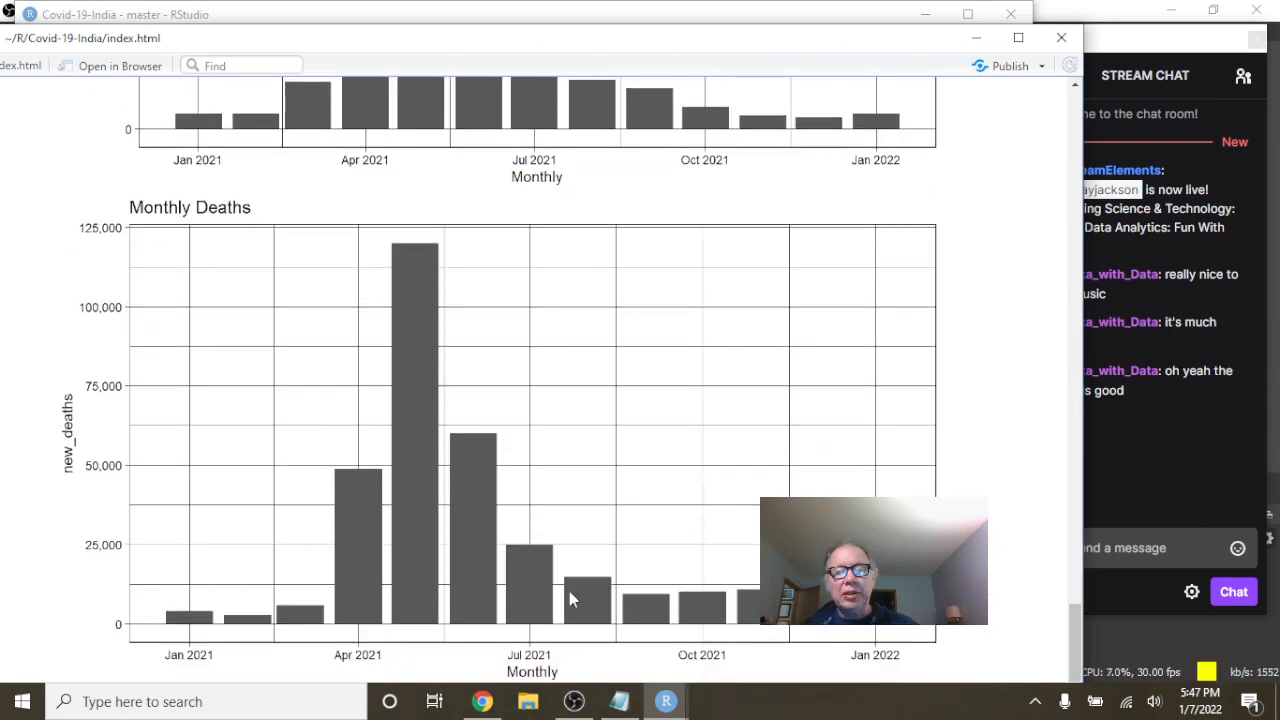
mouse_move(618, 612)
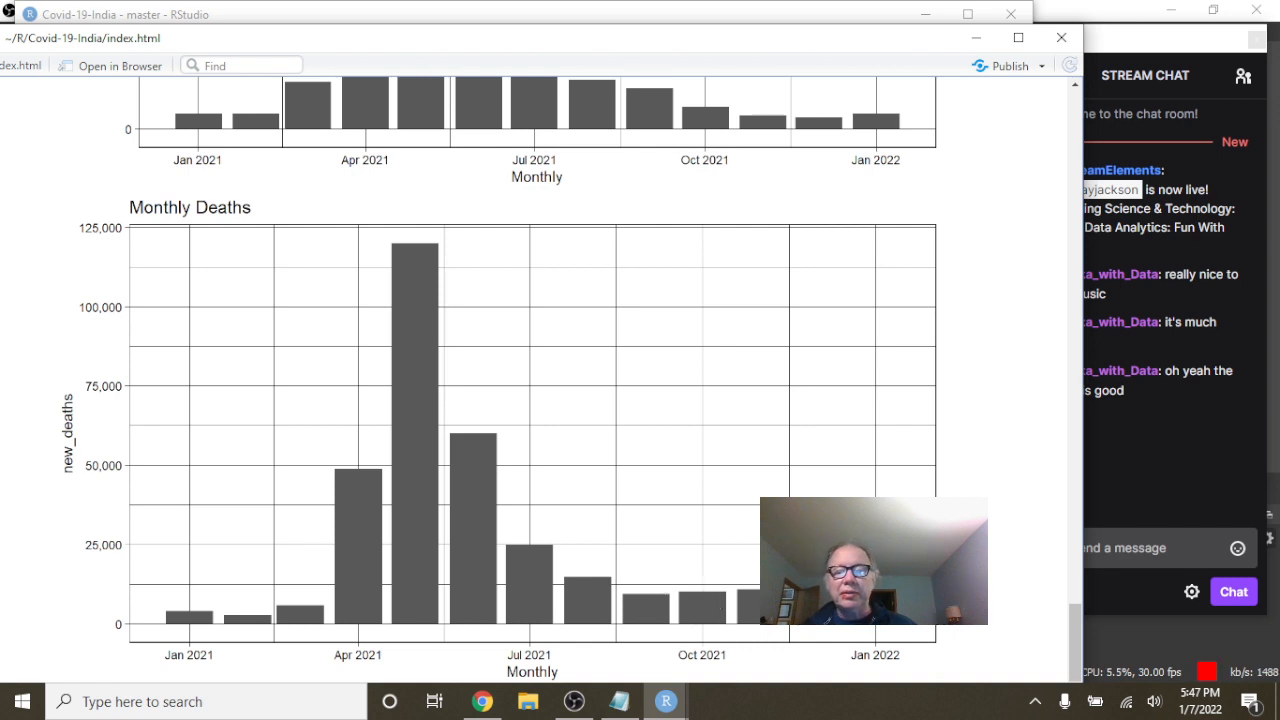
mouse_move(1036, 238)
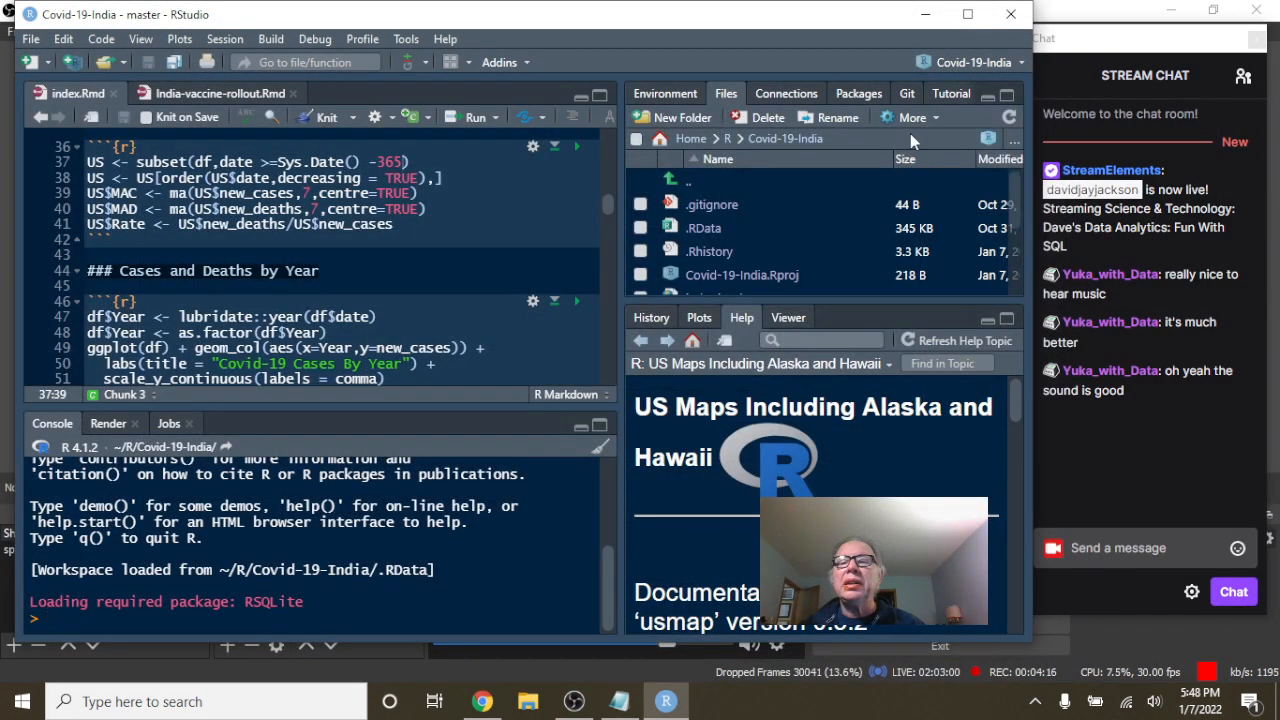
- Show the Git changes pane and stage the knitted index.html for commit
left_click(906, 94)
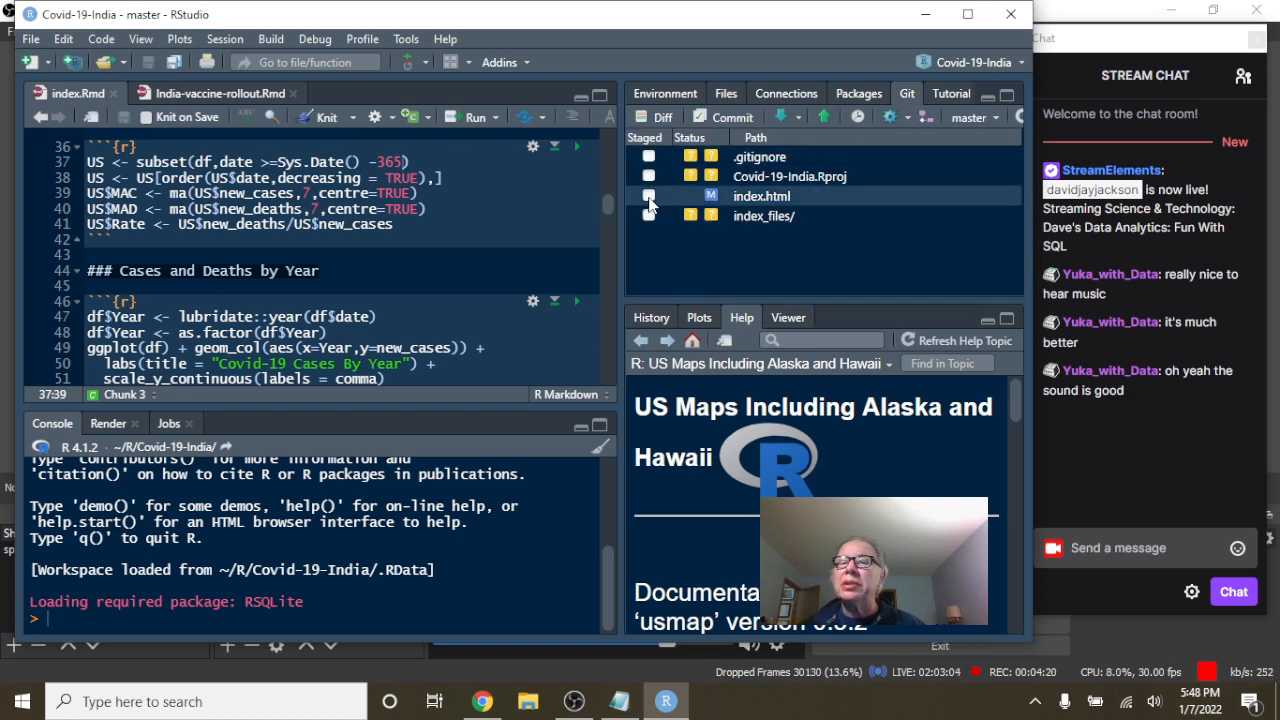
left_click(648, 196)
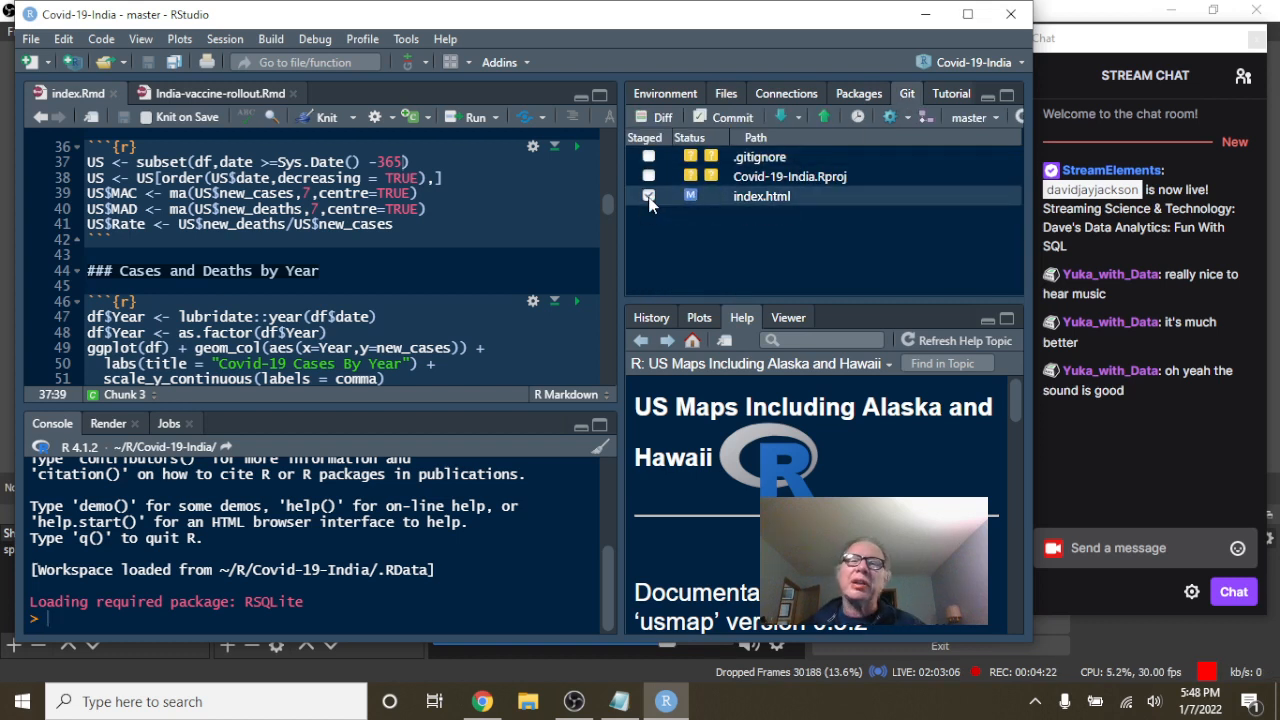